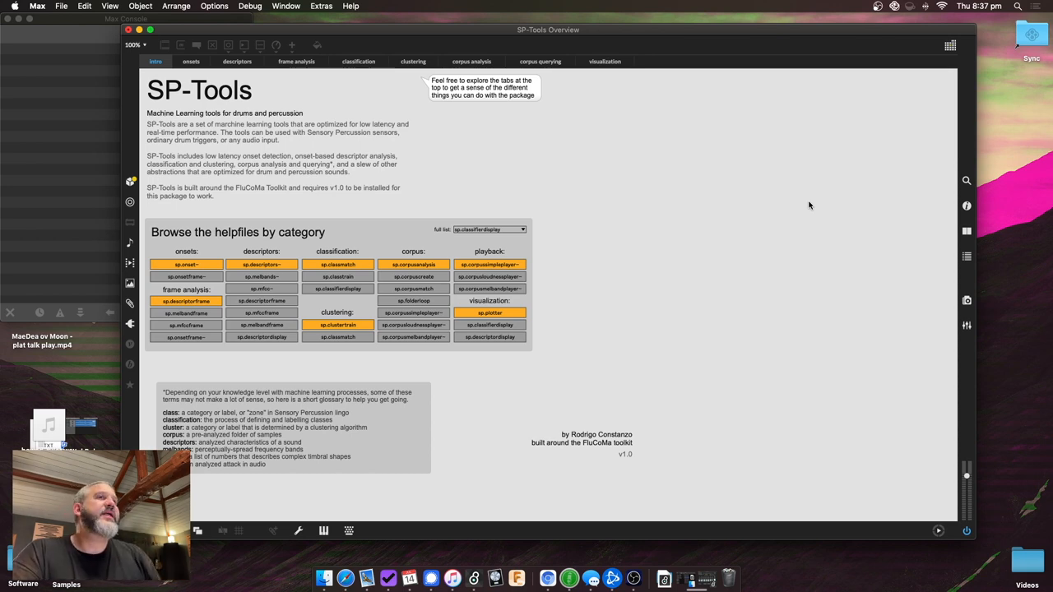
mouse_move(461, 254)
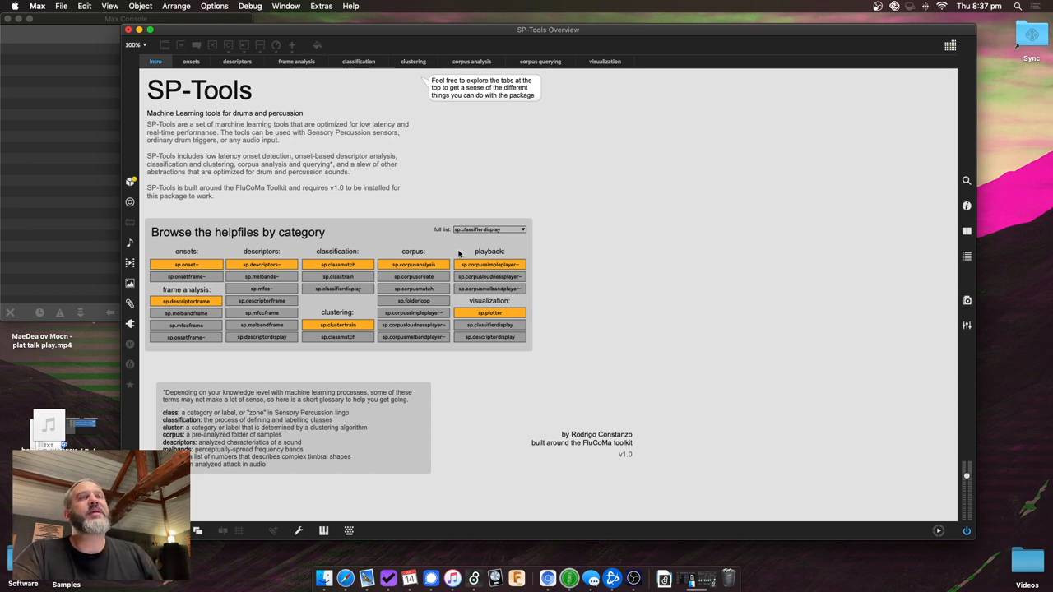
mouse_move(339, 33)
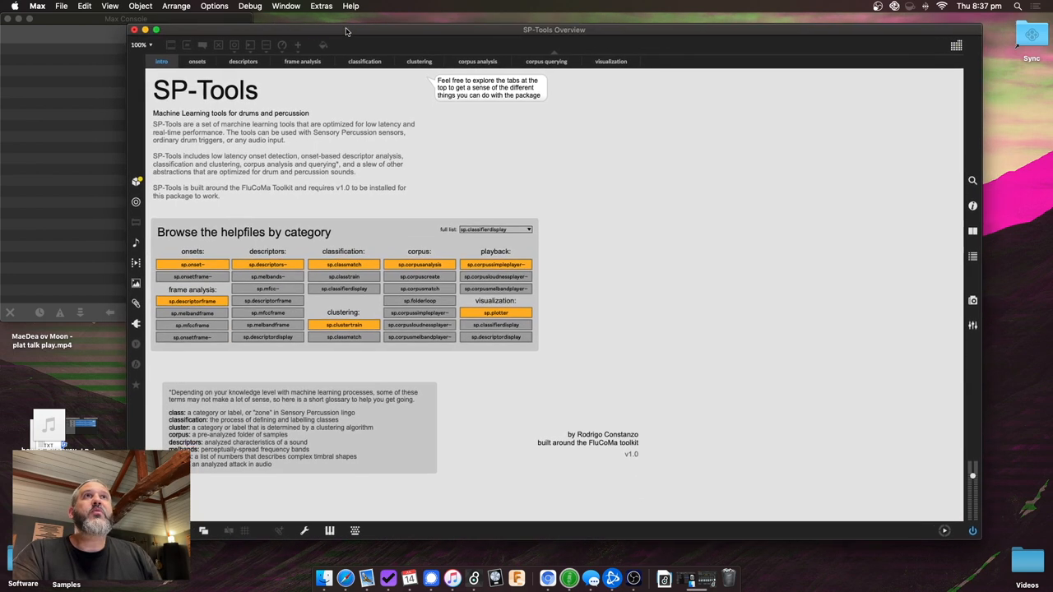
Bring the SP-Tools Overview window forward to reach the sp.classtrain helpfile link.
left_click(342, 7)
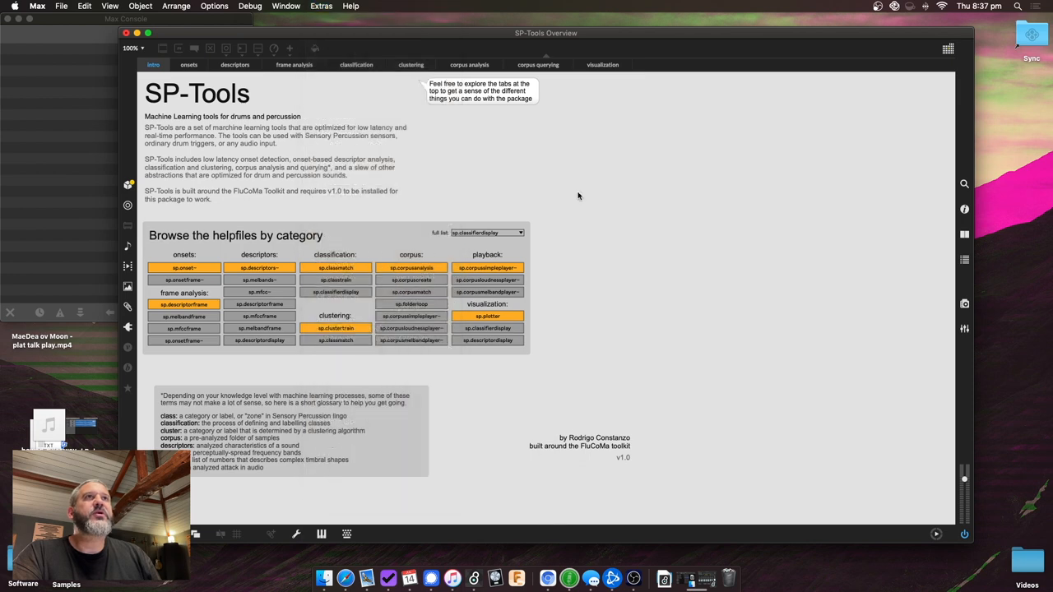
mouse_move(290, 33)
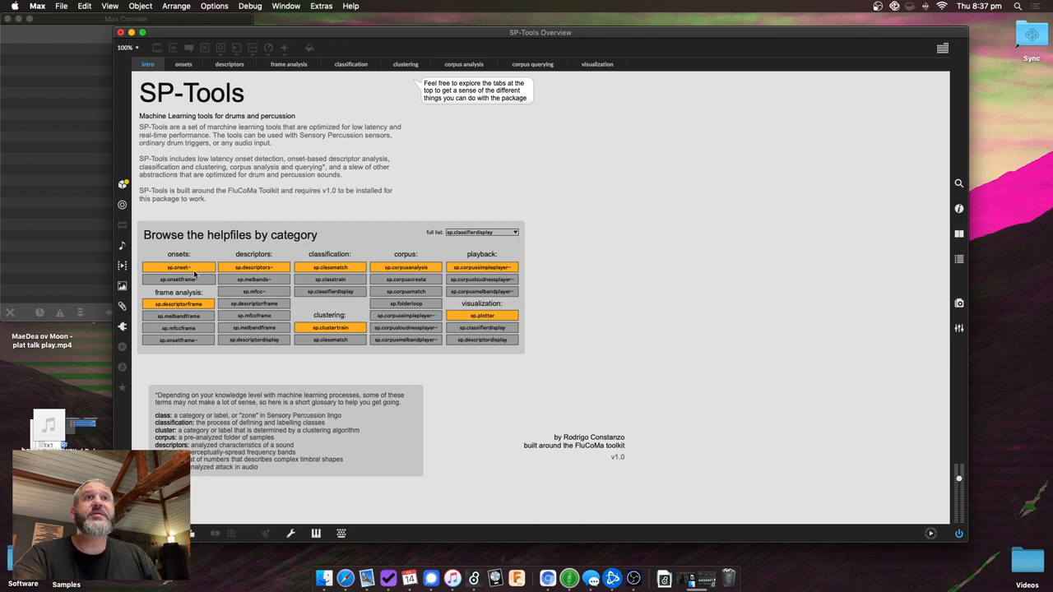
mouse_move(253, 260)
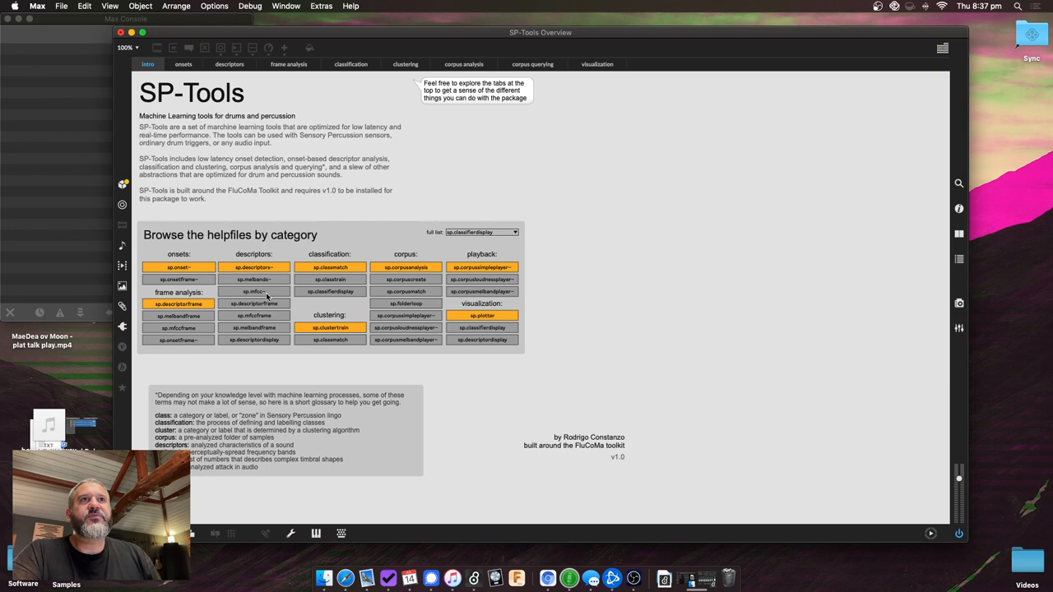
mouse_move(332, 280)
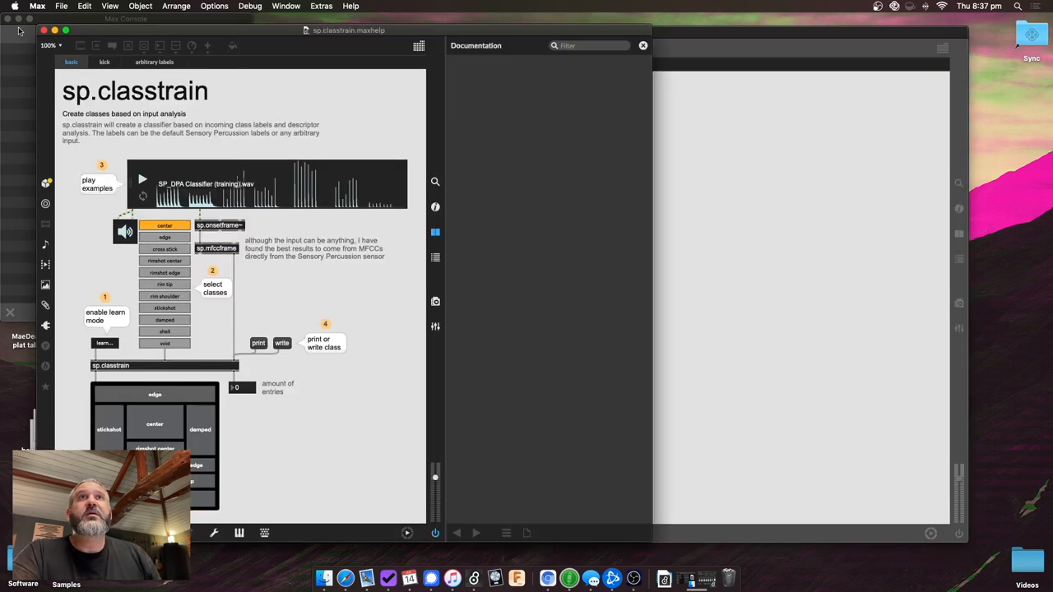
Close the sp.classtrain help window, returning to the overview's intro tab.
left_click(154, 66)
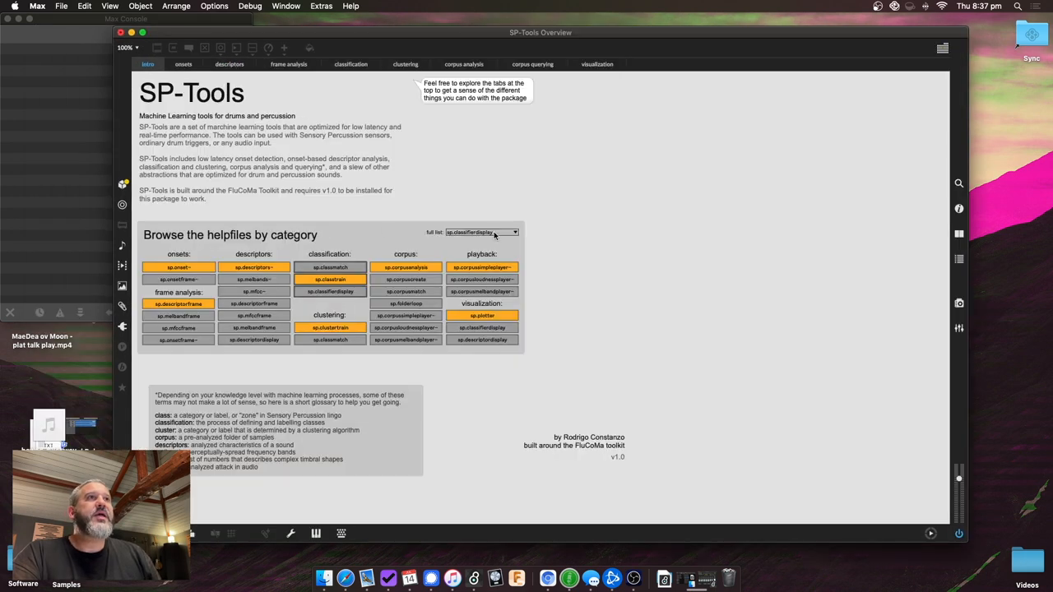
mouse_move(467, 178)
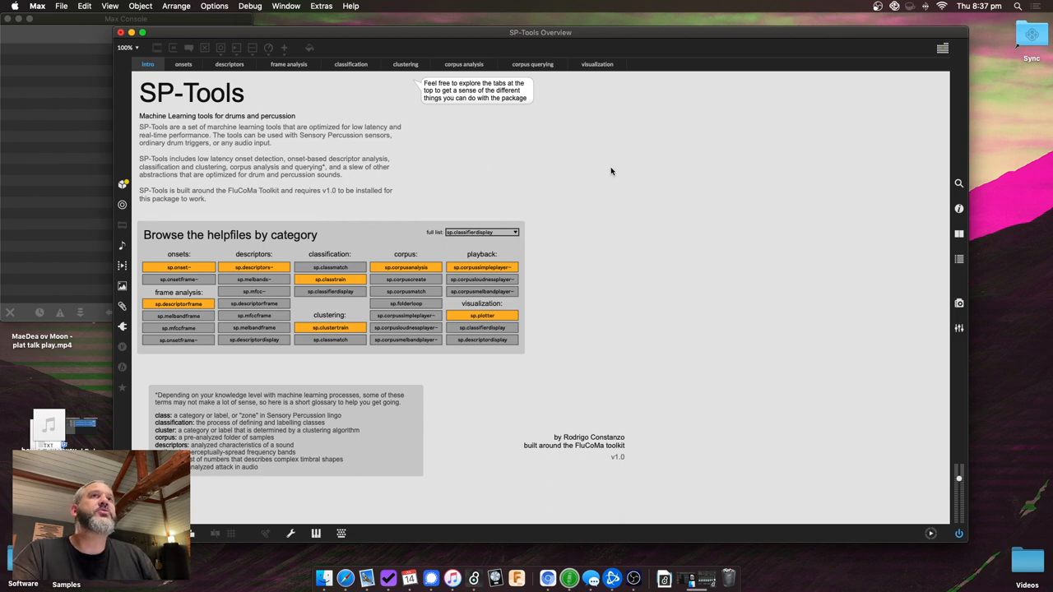
mouse_move(609, 166)
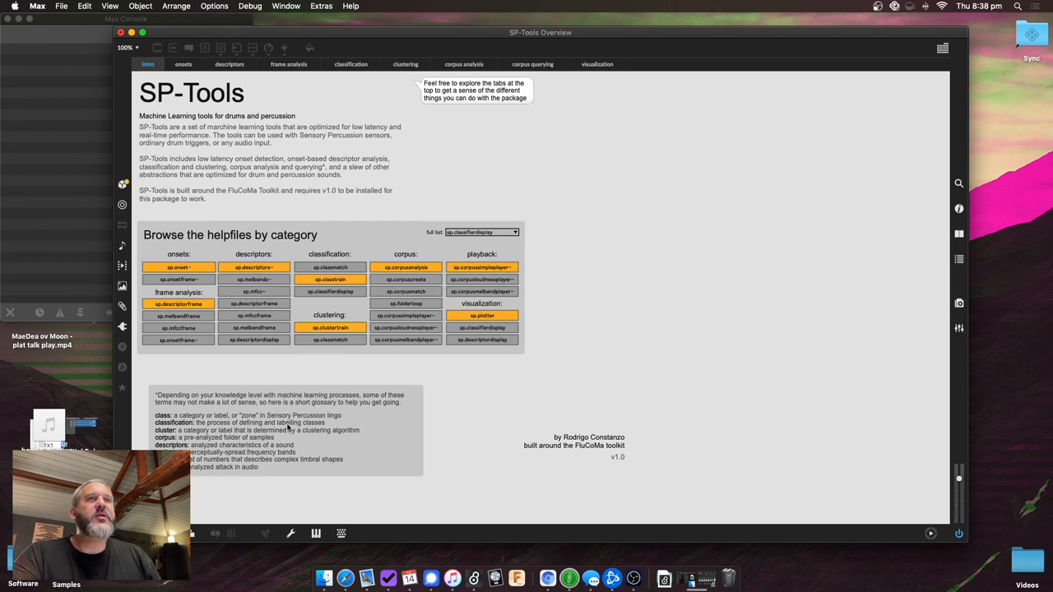
mouse_move(173, 43)
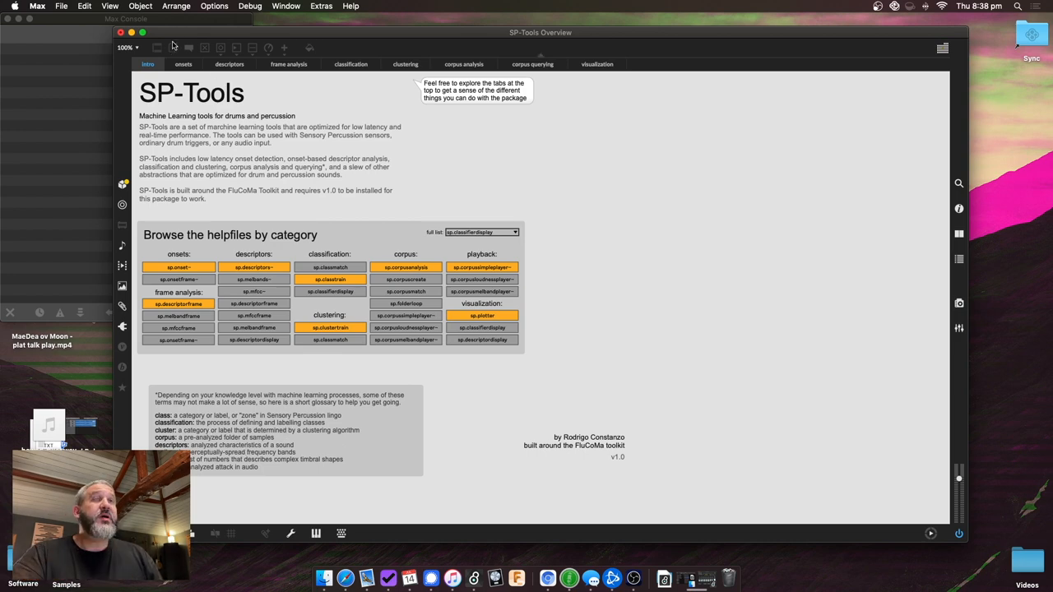
mouse_move(628, 66)
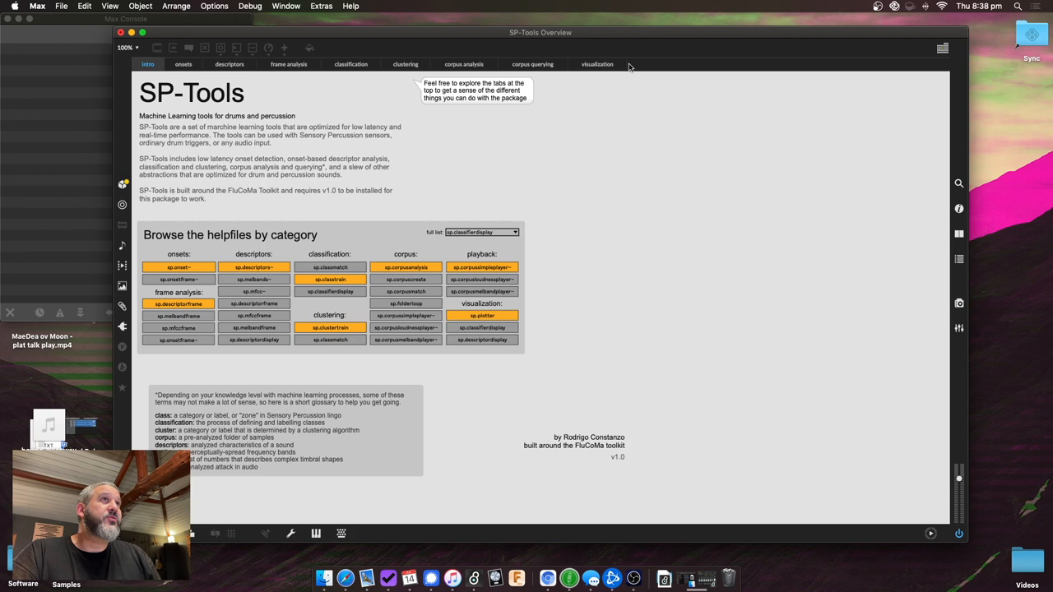
mouse_move(181, 66)
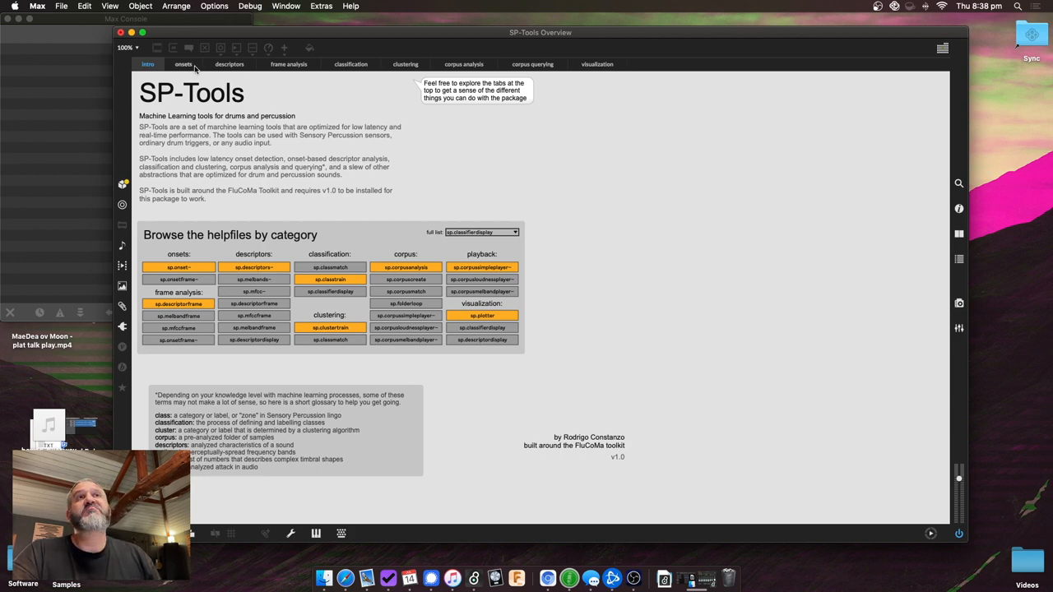
Show the onsets page with amplitude-based onset detection and its musical example.
left_click(188, 65)
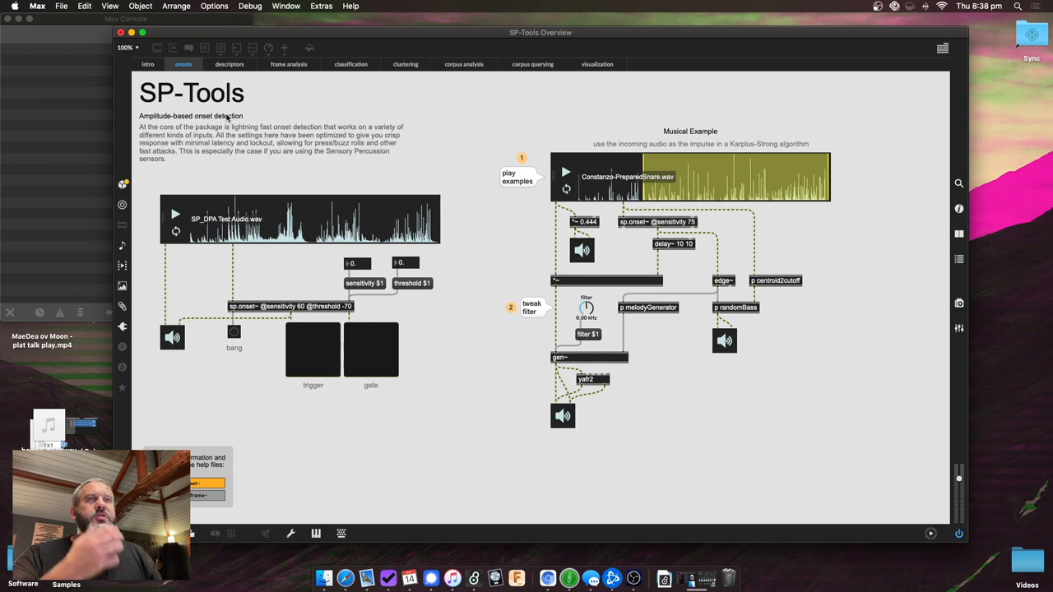
mouse_move(200, 261)
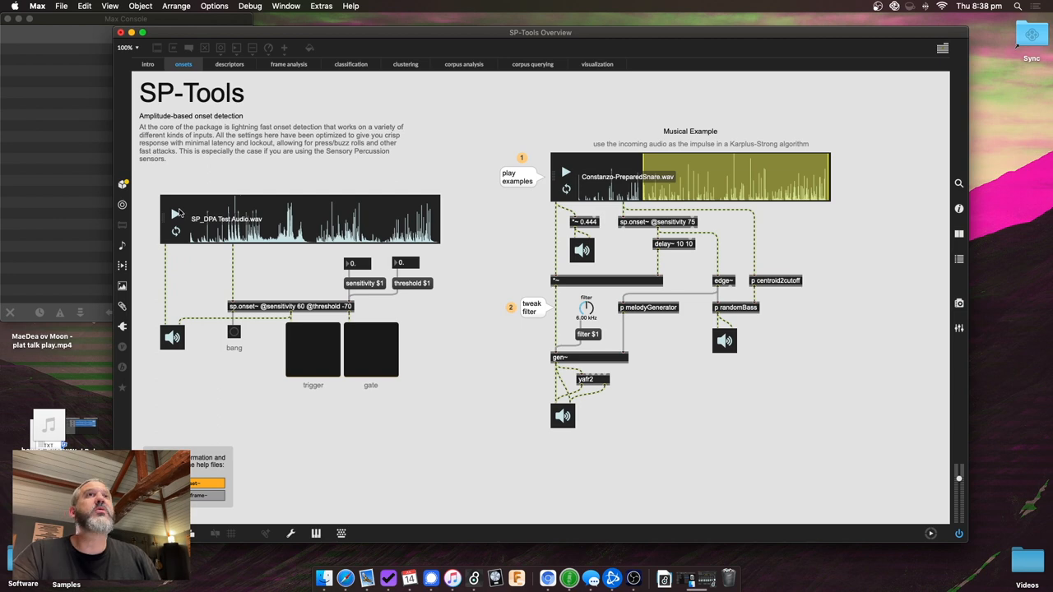
mouse_move(275, 185)
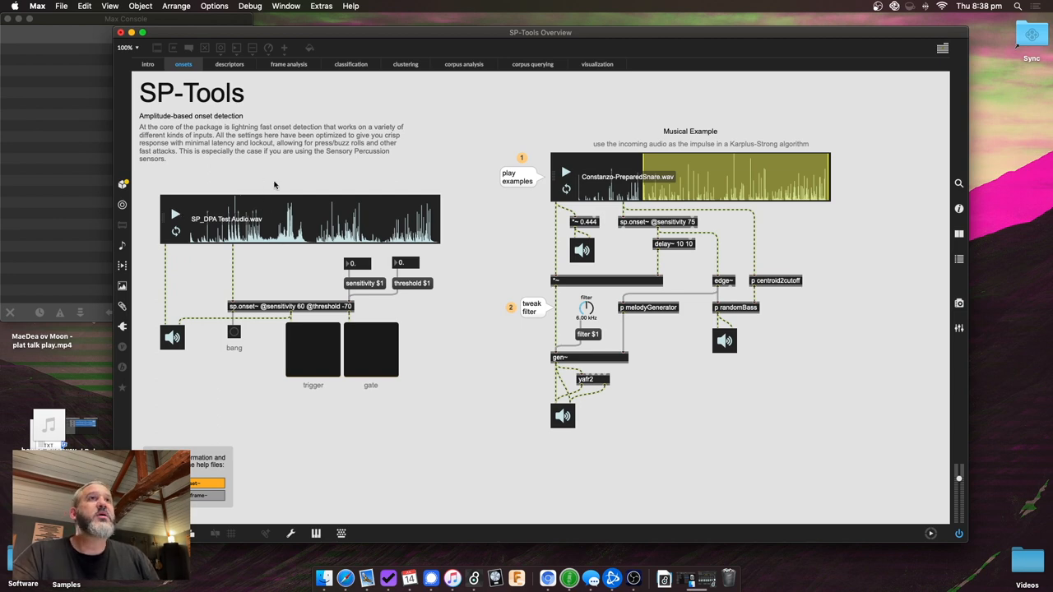
mouse_move(161, 239)
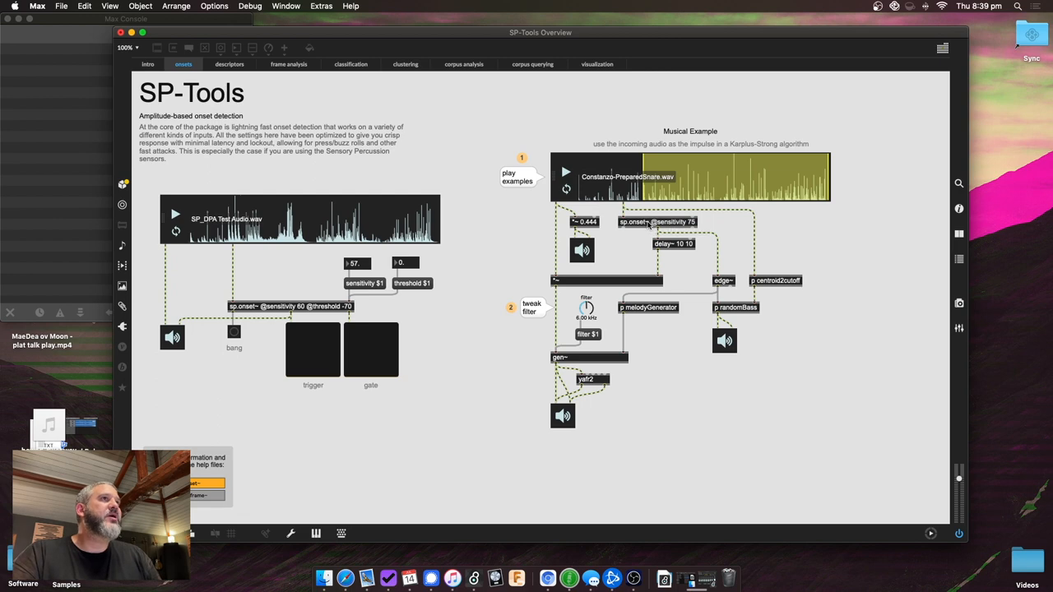
mouse_move(561, 270)
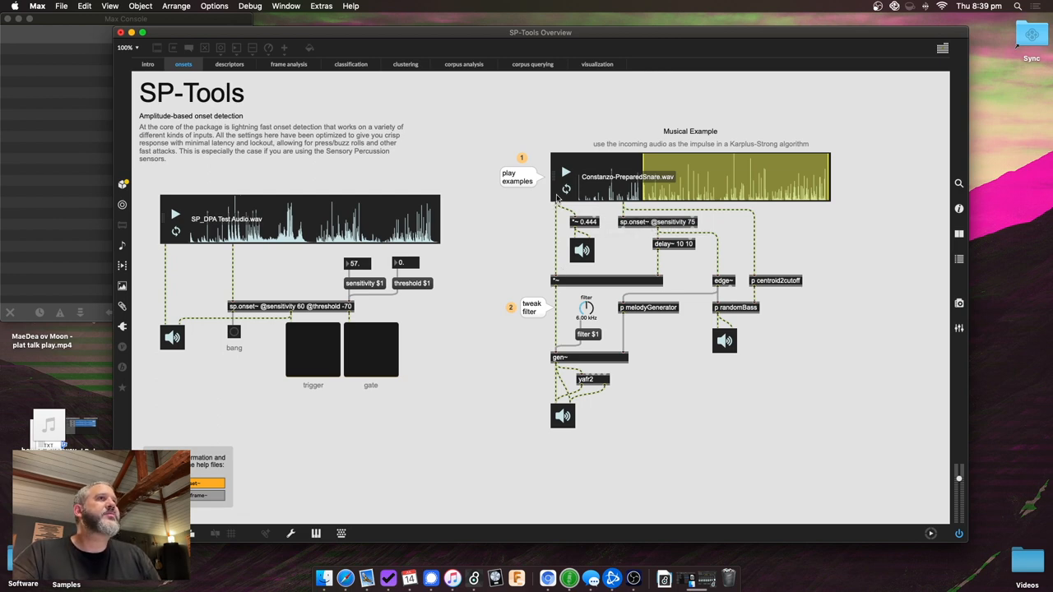
mouse_move(606, 191)
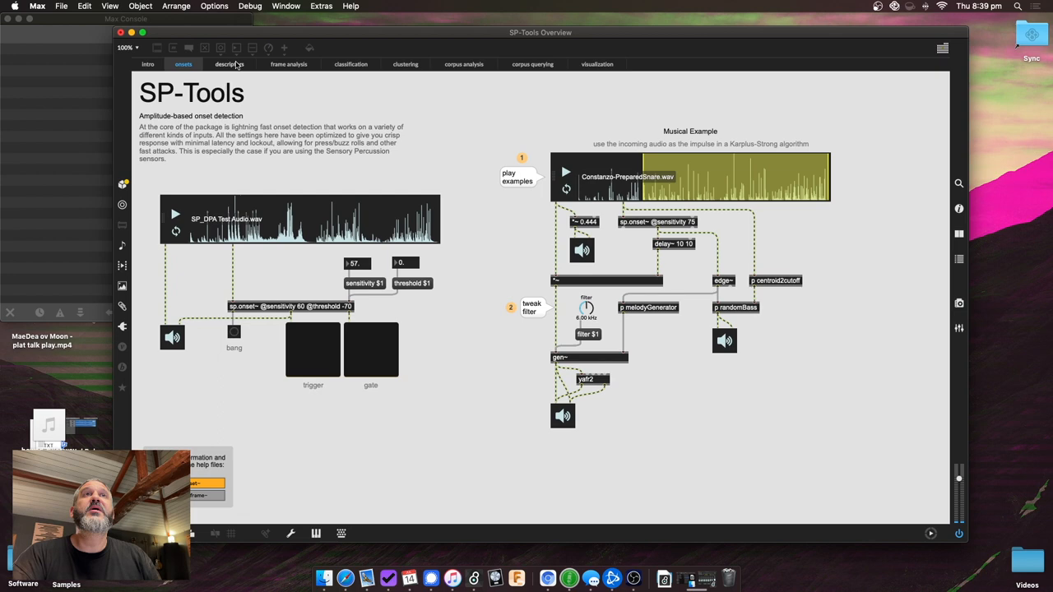
Show the descriptors page with audio descriptor analysis and its sample-playback example.
left_click(229, 66)
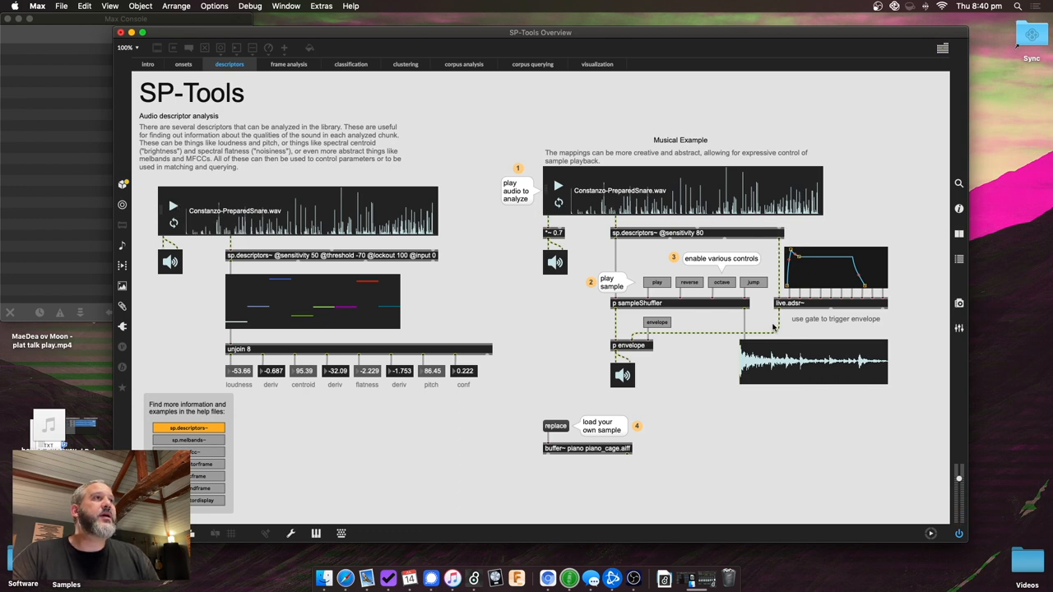
mouse_move(818, 376)
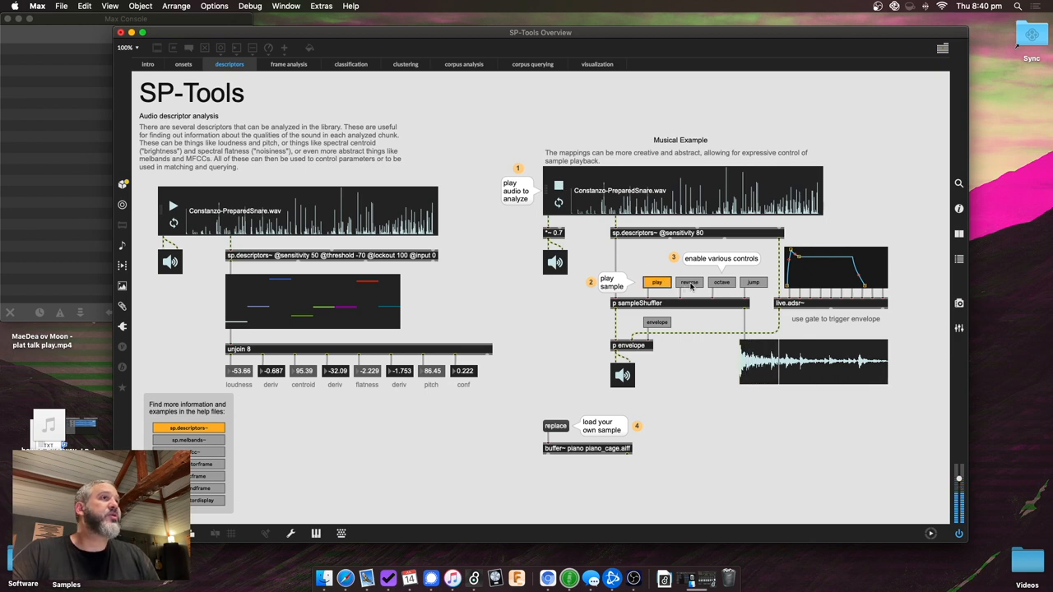
Enable a different expressive control in the descriptor example, then move to frame analysis.
left_click(690, 283)
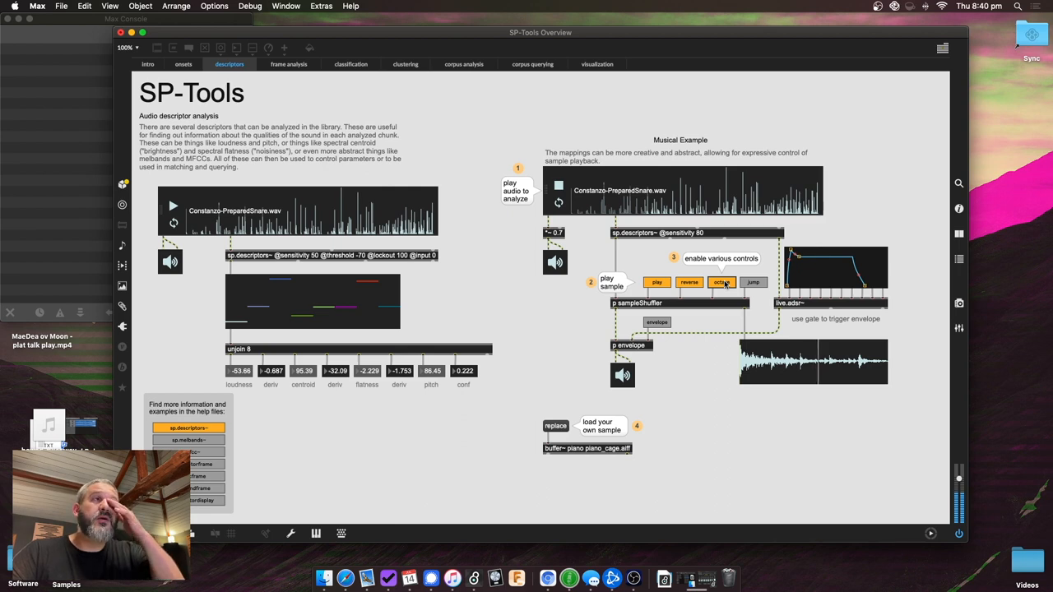
mouse_move(734, 300)
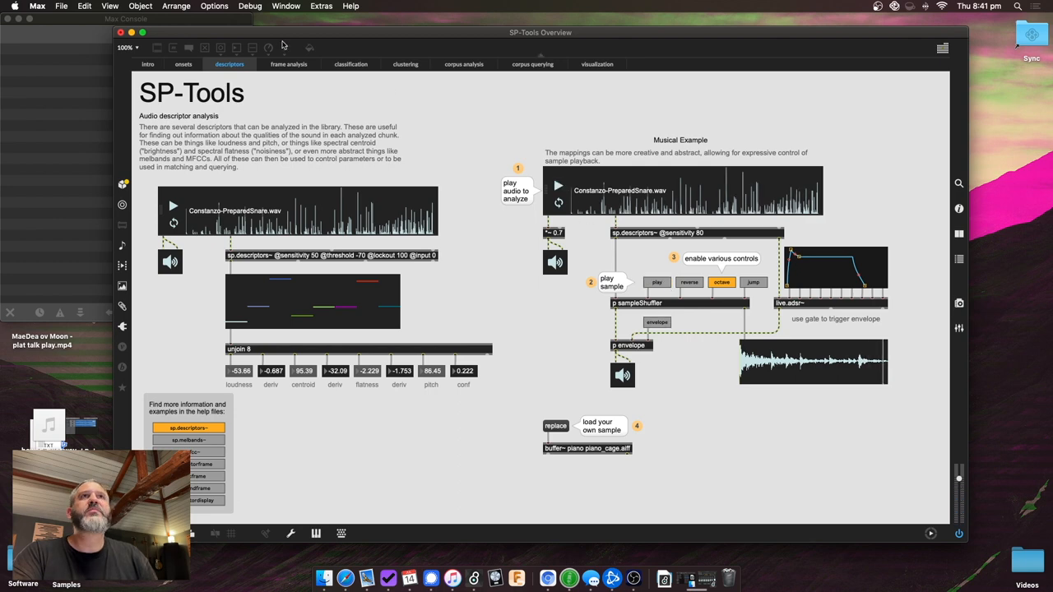
left_click(288, 64)
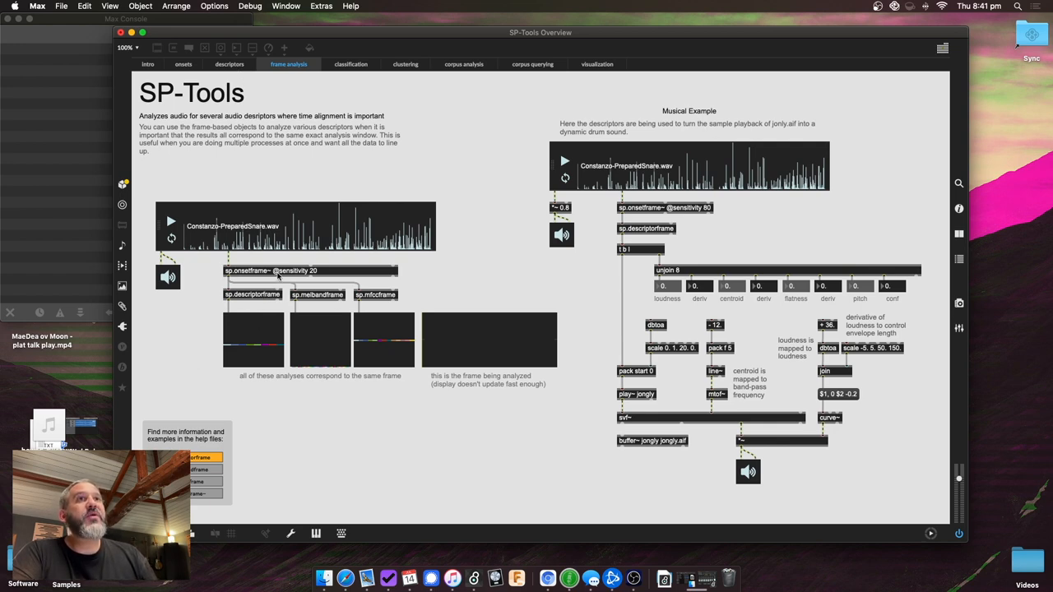
mouse_move(201, 294)
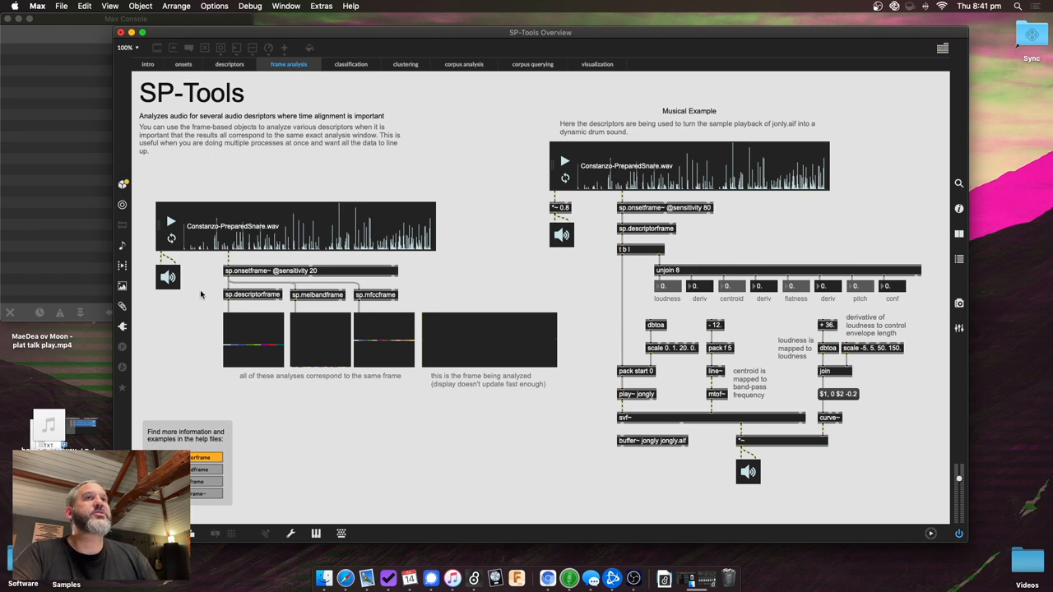
mouse_move(393, 300)
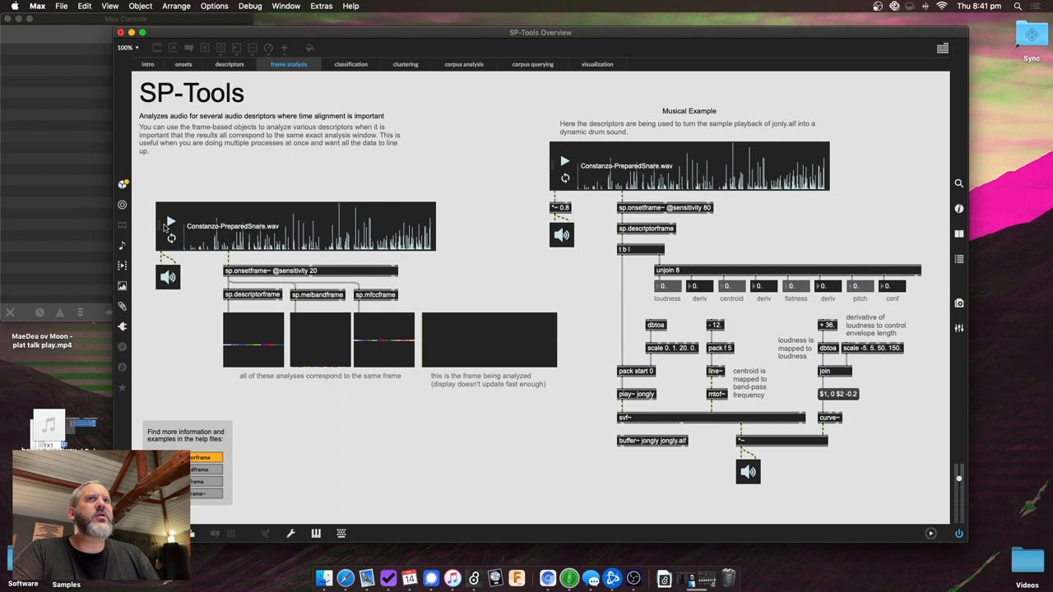
Play the prepared snare sample so the frame analyses fill with descriptor values.
left_click(168, 227)
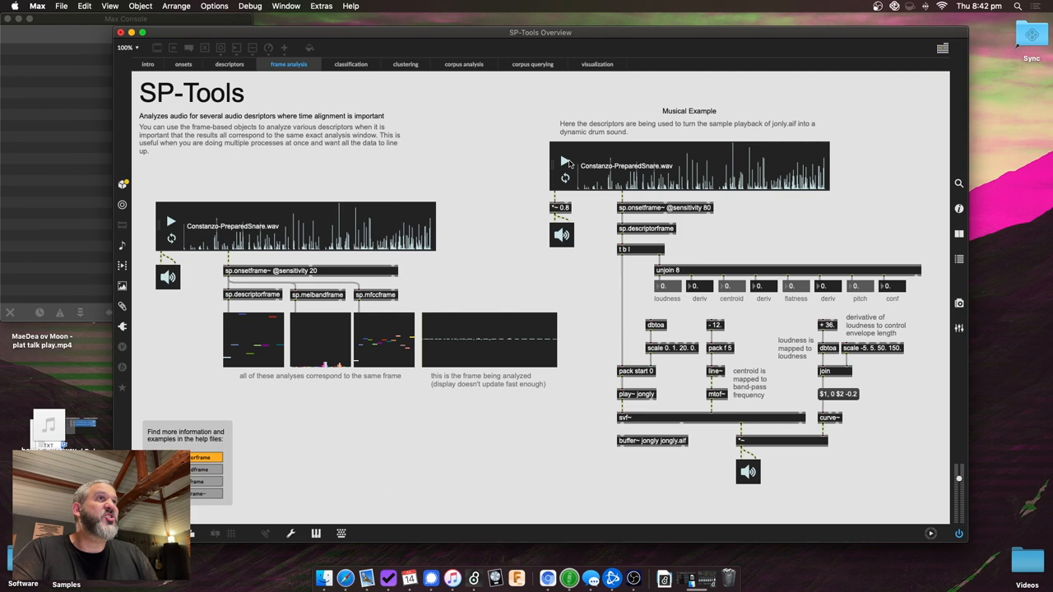
left_click(563, 160)
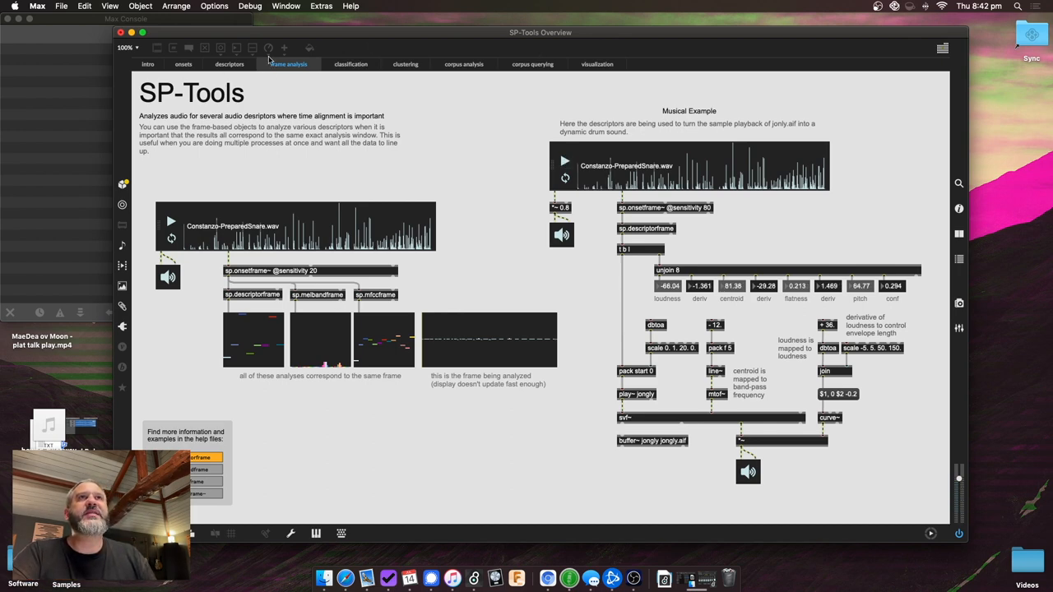
On the classification page, turn on learn mode and choose another class to train.
left_click(351, 64)
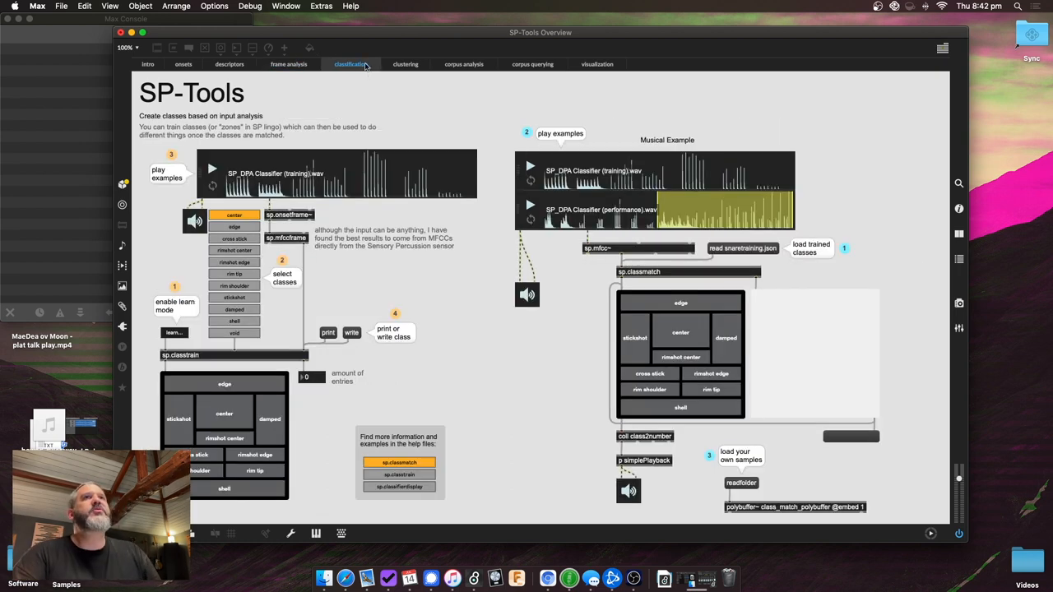
mouse_move(444, 165)
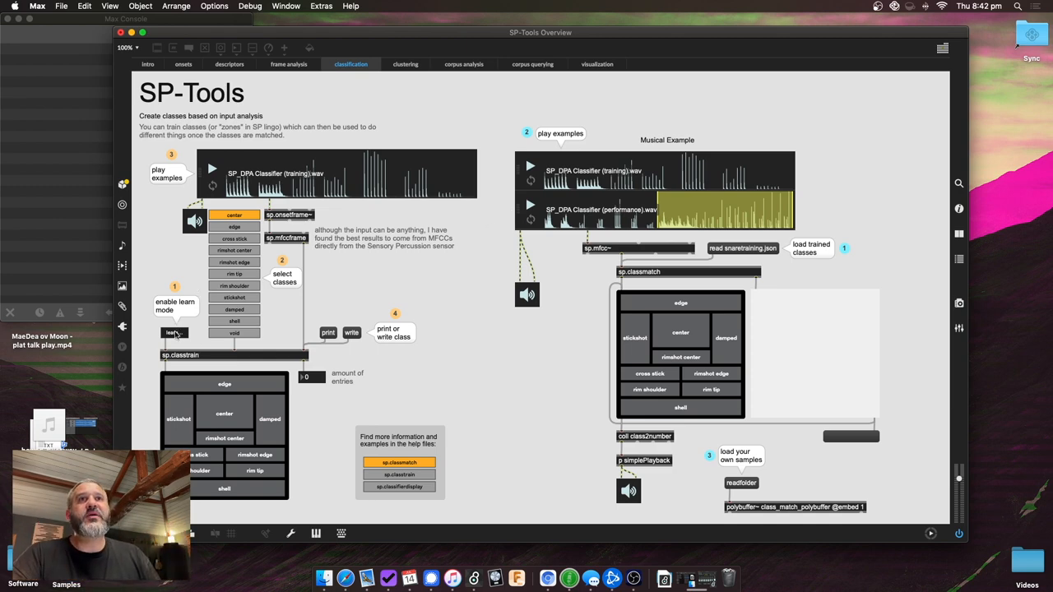
left_click(173, 332)
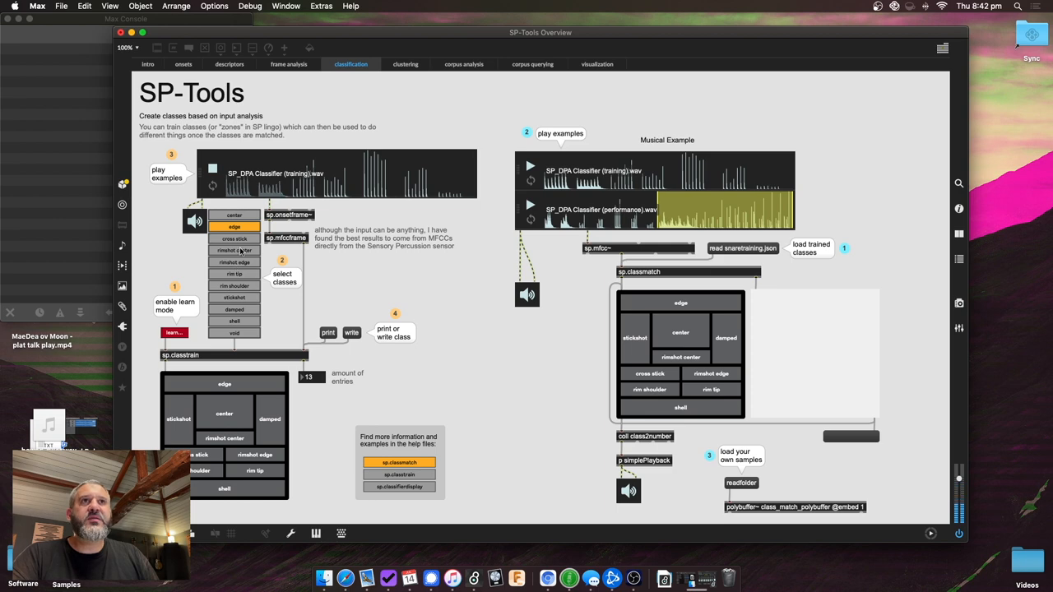
left_click(234, 238)
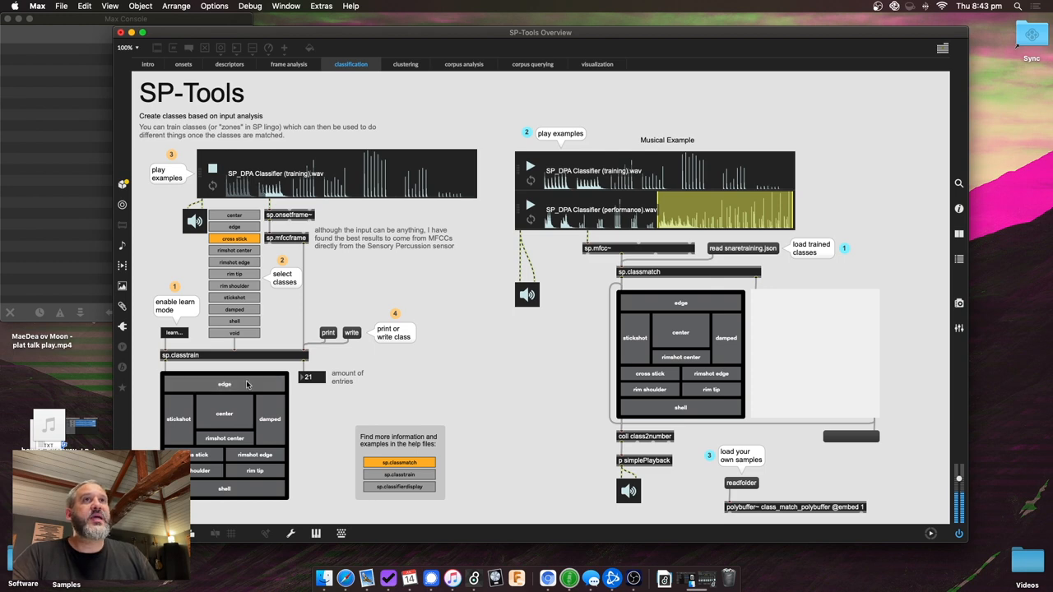
mouse_move(250, 405)
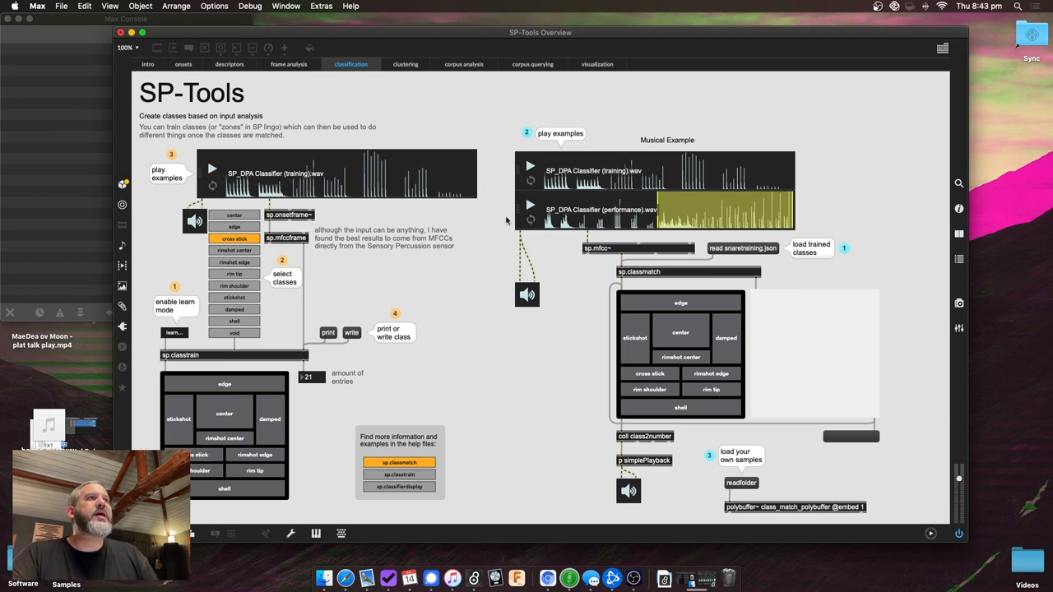
mouse_move(572, 242)
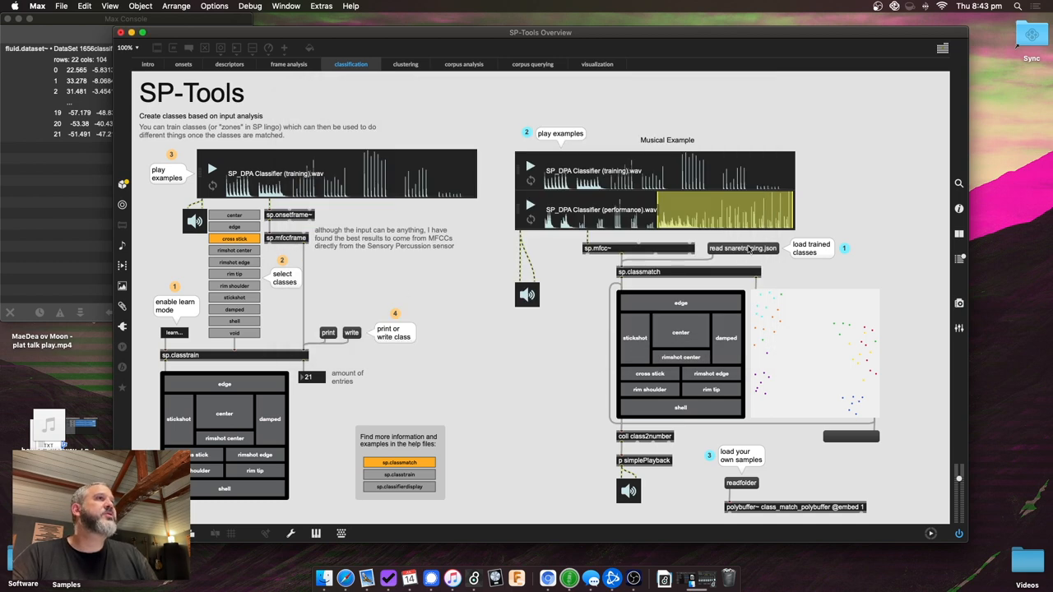
mouse_move(823, 539)
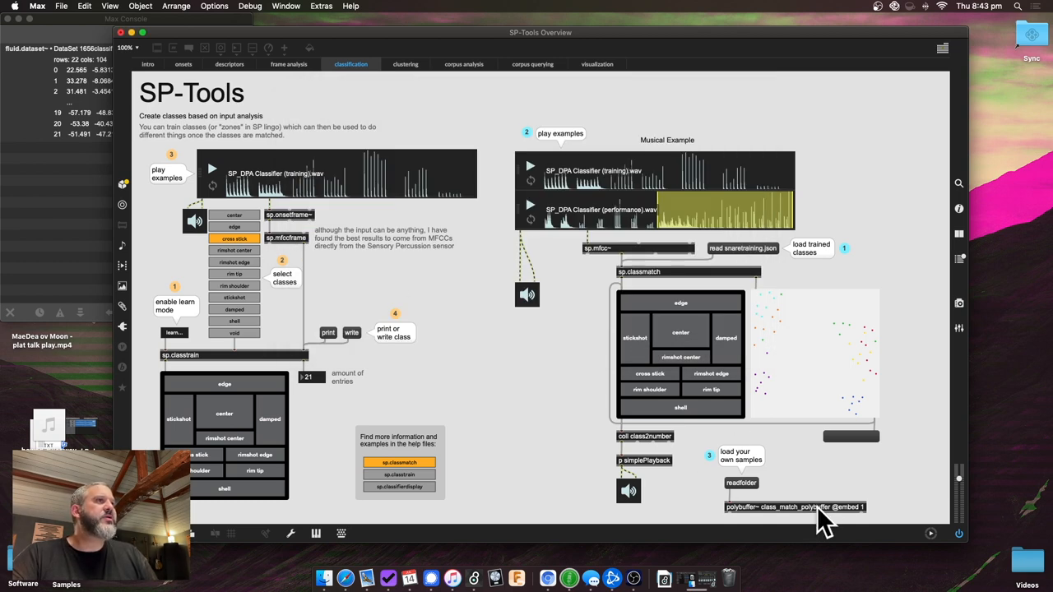
mouse_move(819, 389)
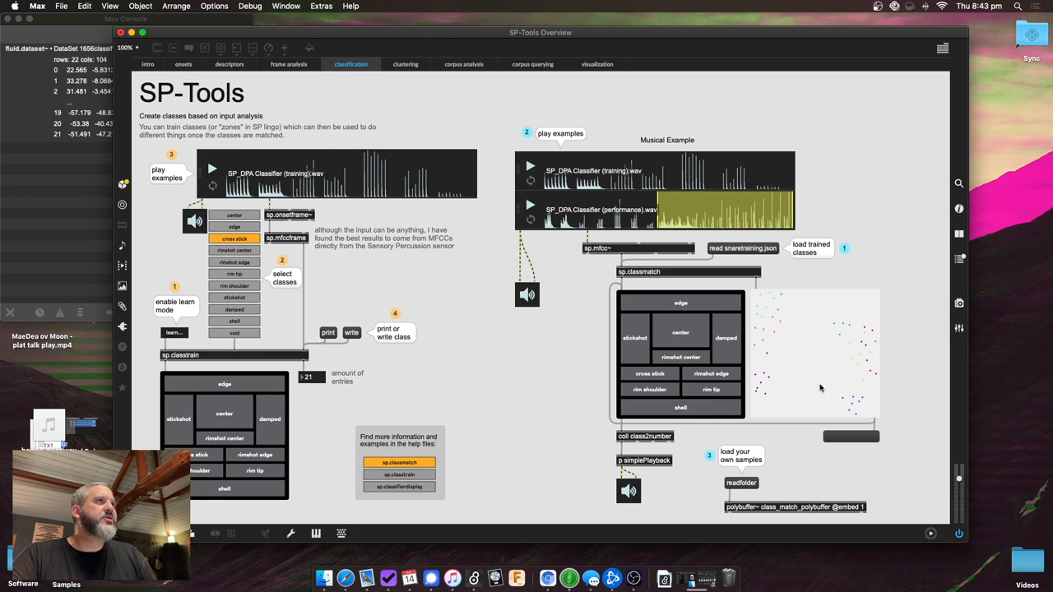
mouse_move(852, 369)
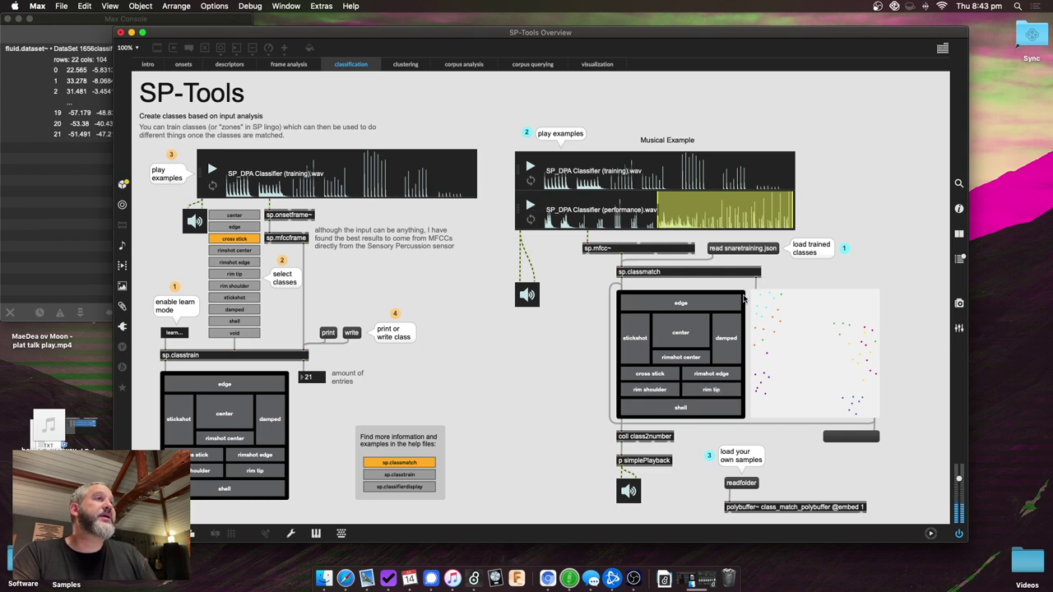
mouse_move(817, 347)
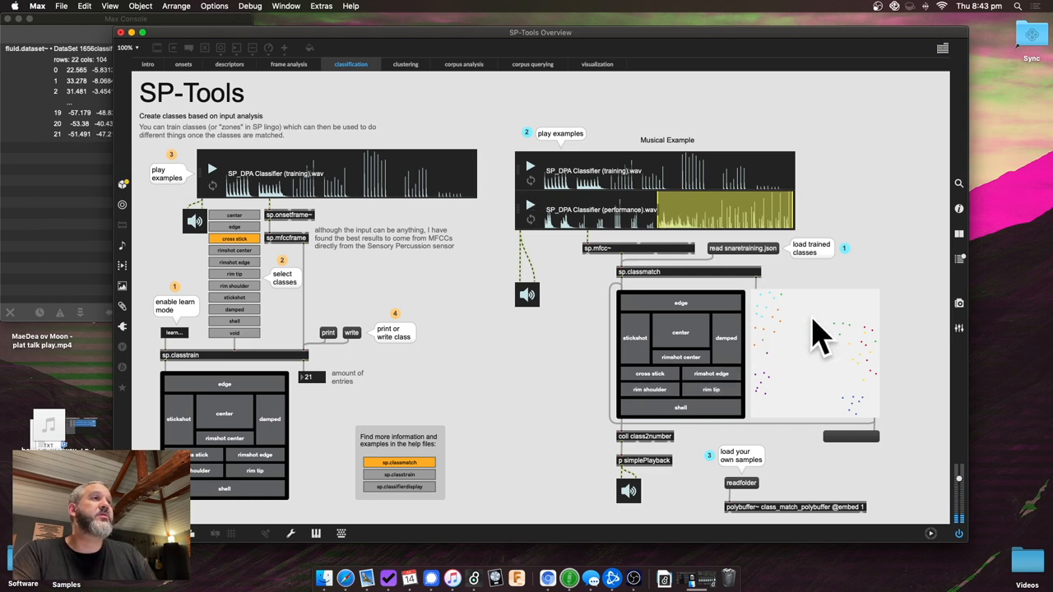
mouse_move(622, 170)
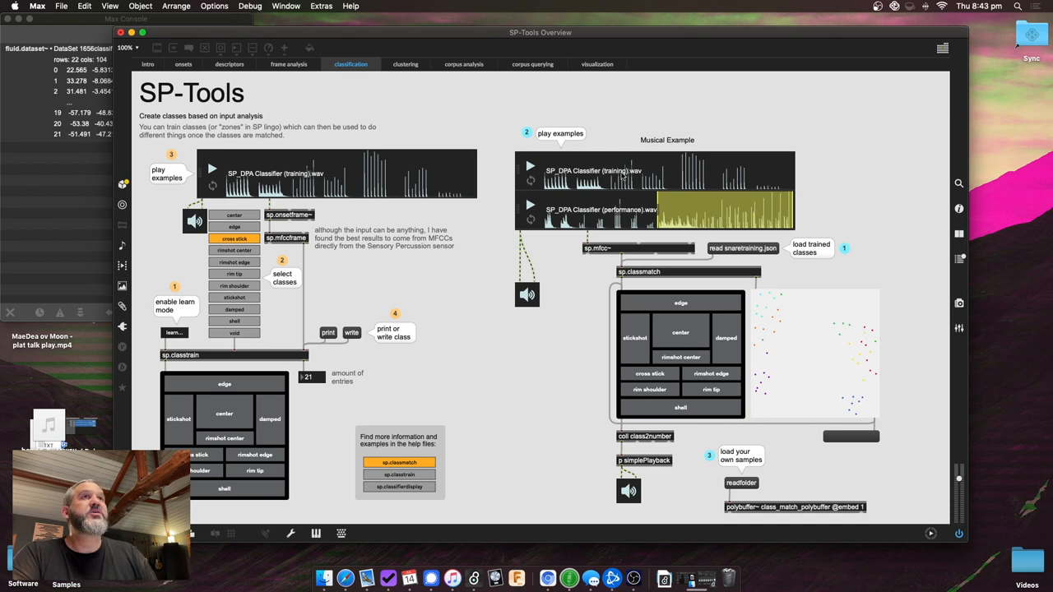
mouse_move(615, 156)
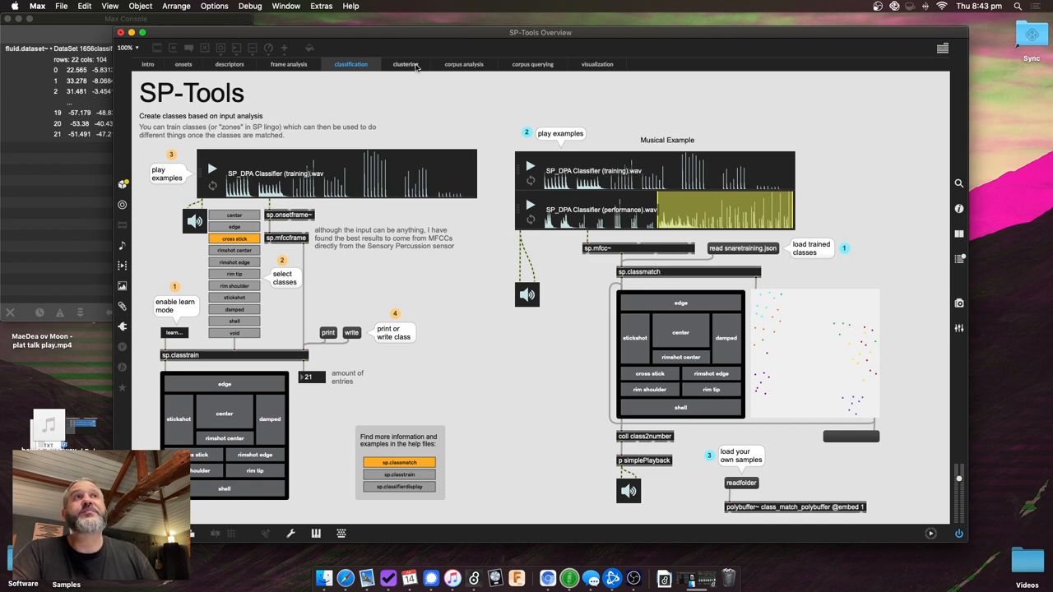
Show the clustering page for grouping the example sounds into coloured clusters.
left_click(405, 64)
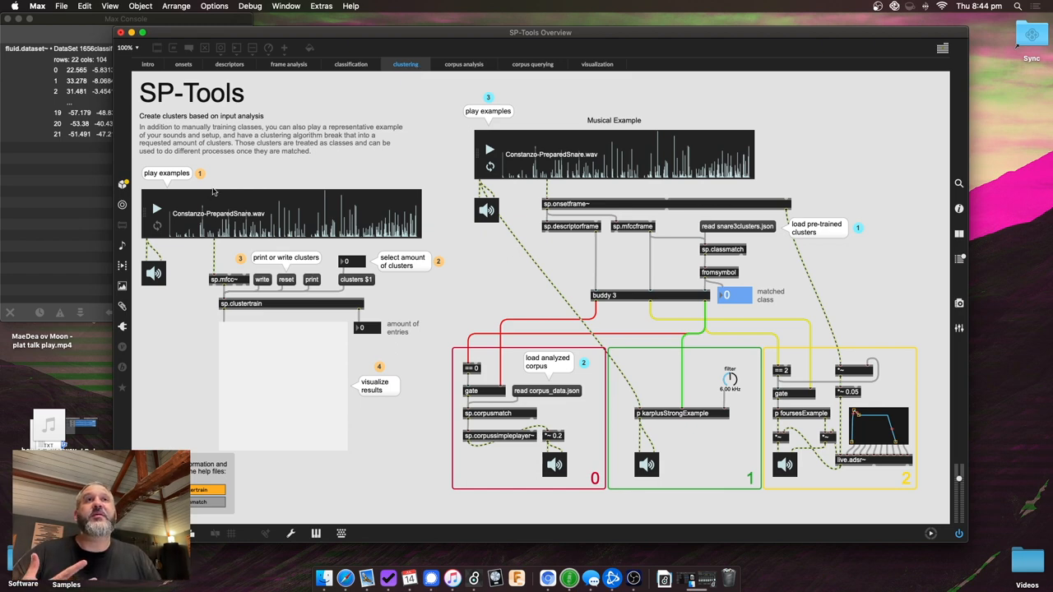
mouse_move(240, 303)
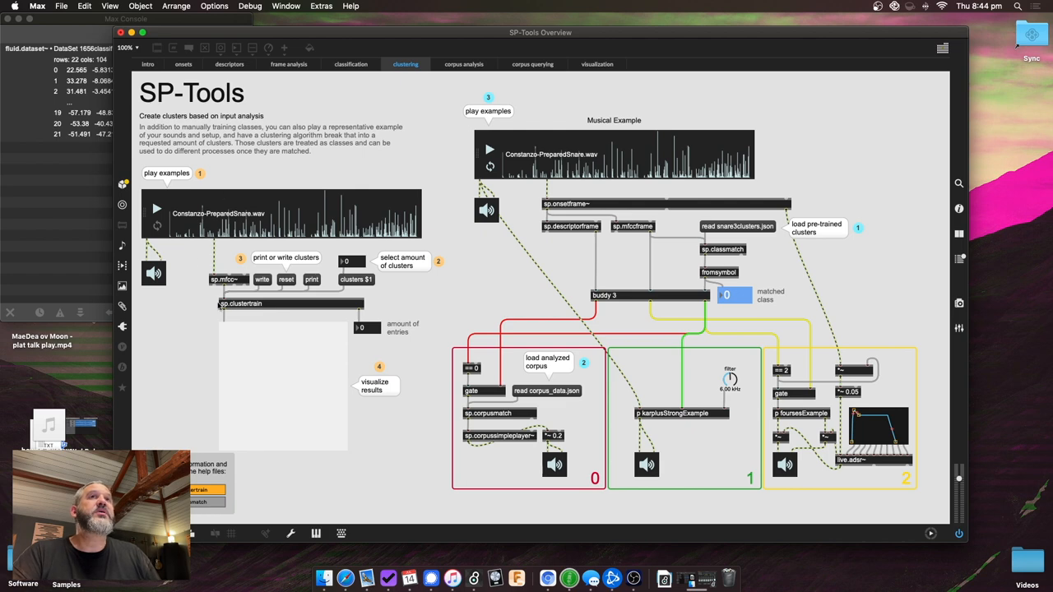
mouse_move(156, 210)
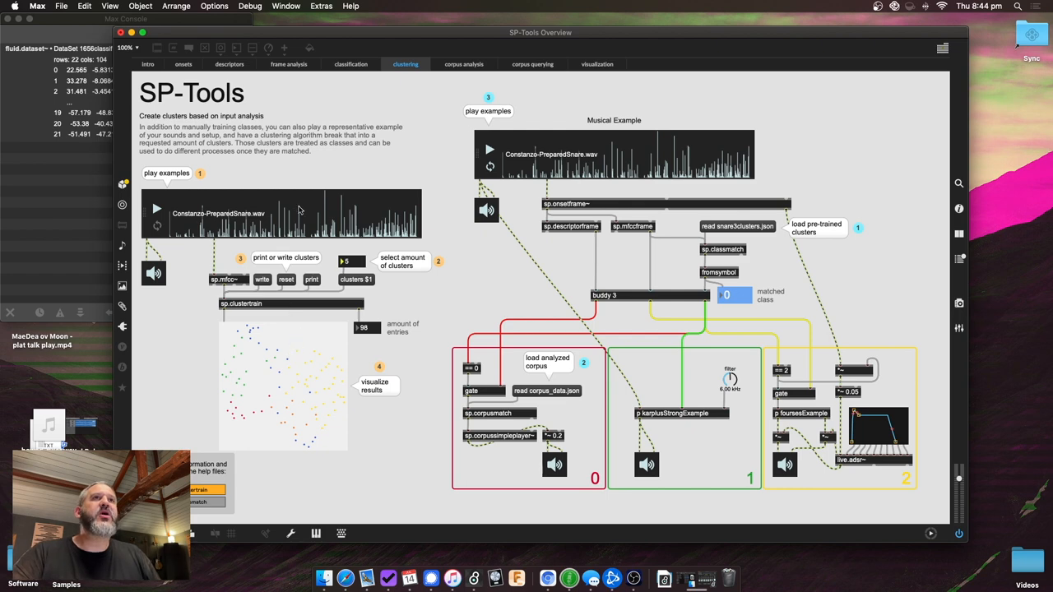
mouse_move(323, 461)
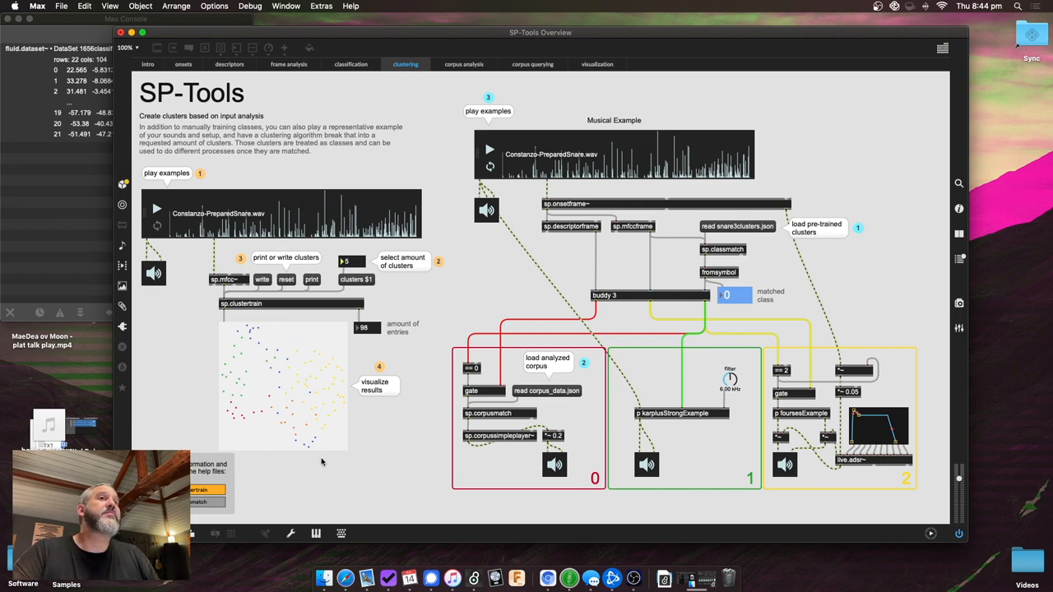
mouse_move(319, 352)
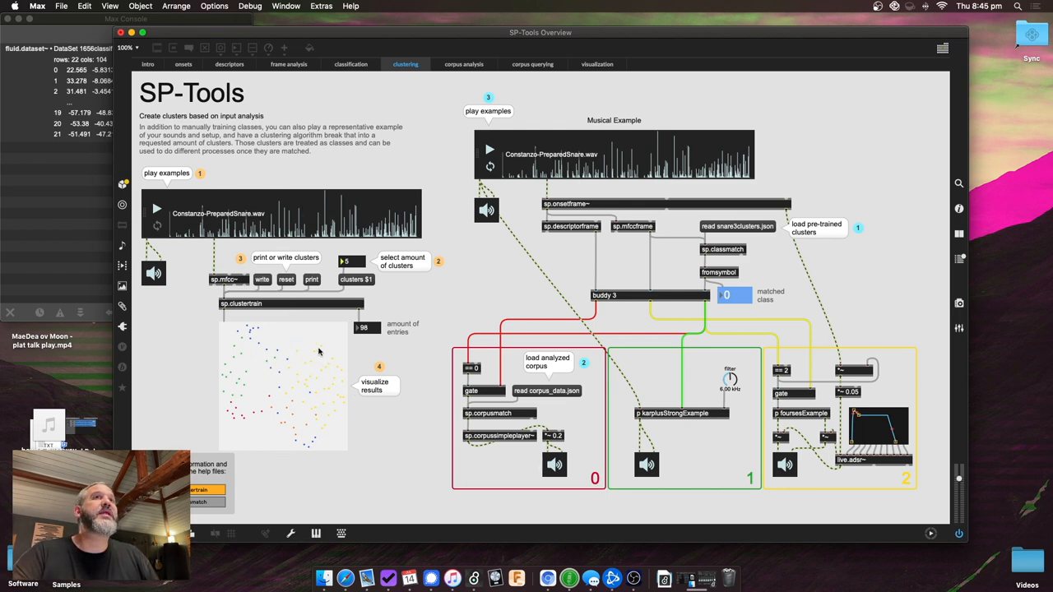
mouse_move(364, 257)
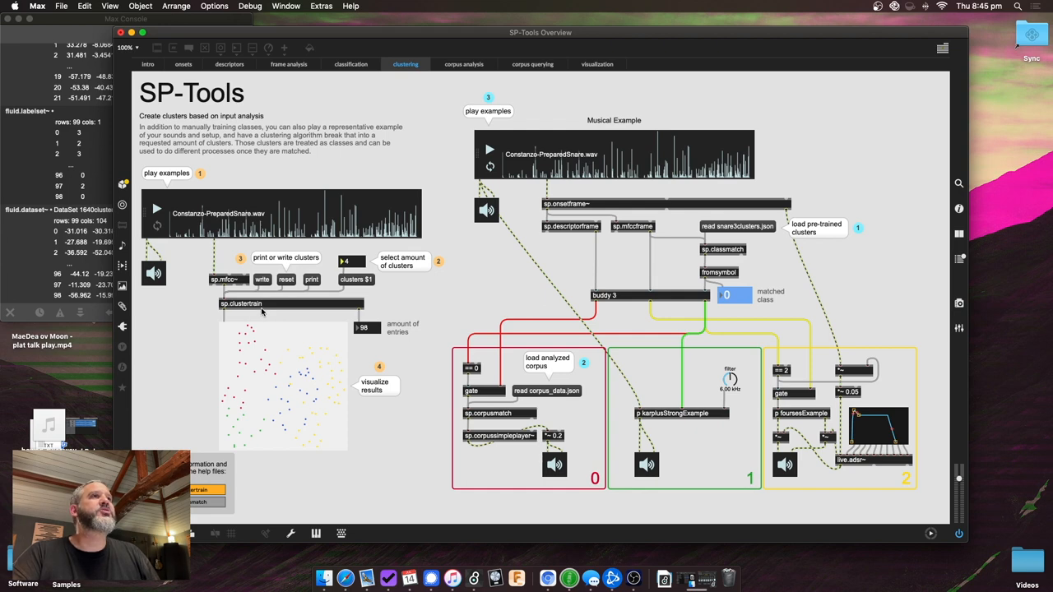
mouse_move(719, 355)
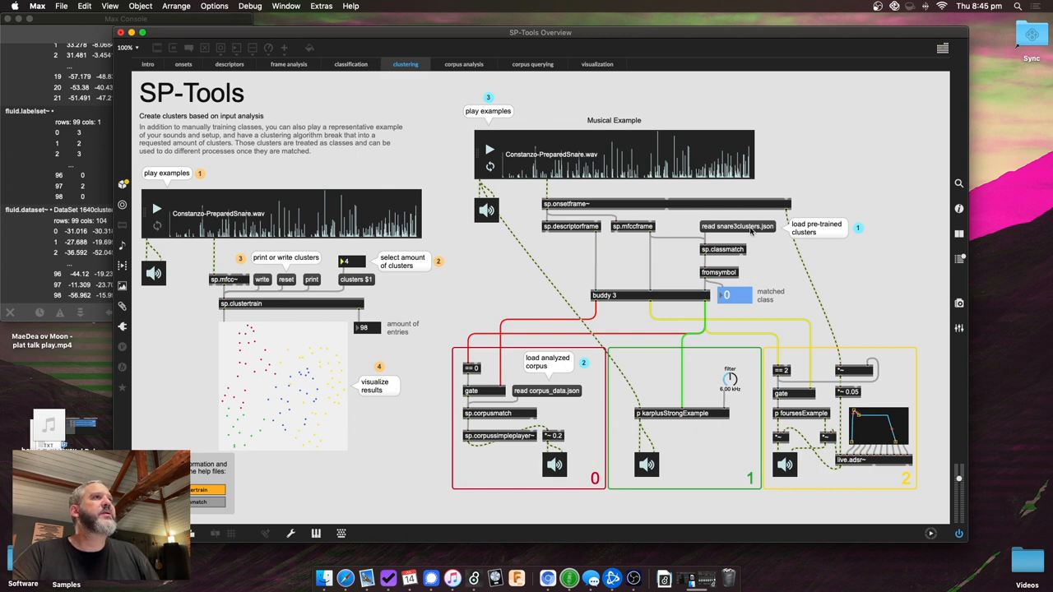
mouse_move(552, 402)
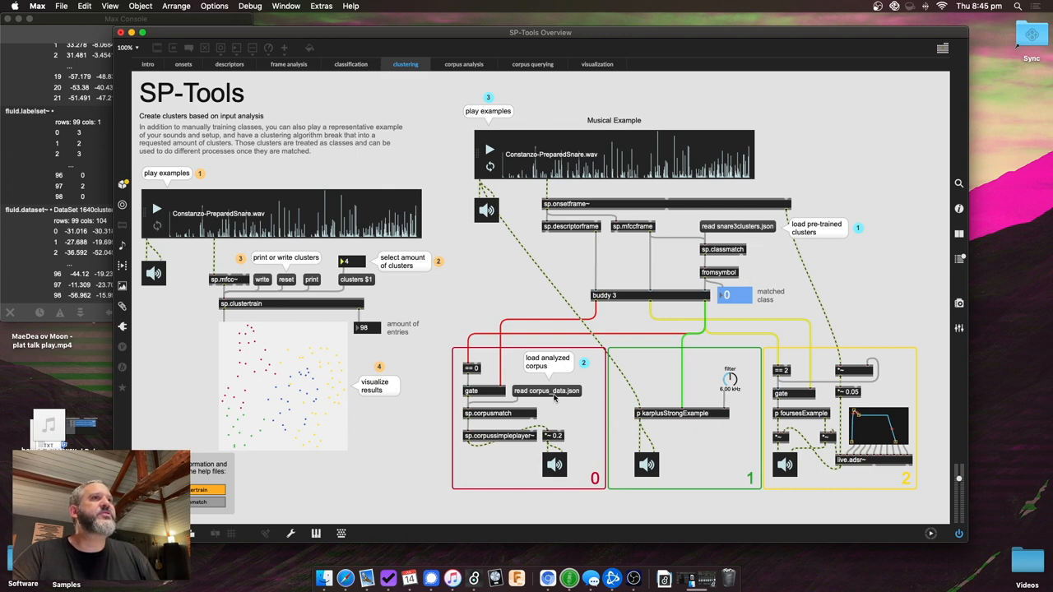
mouse_move(810, 265)
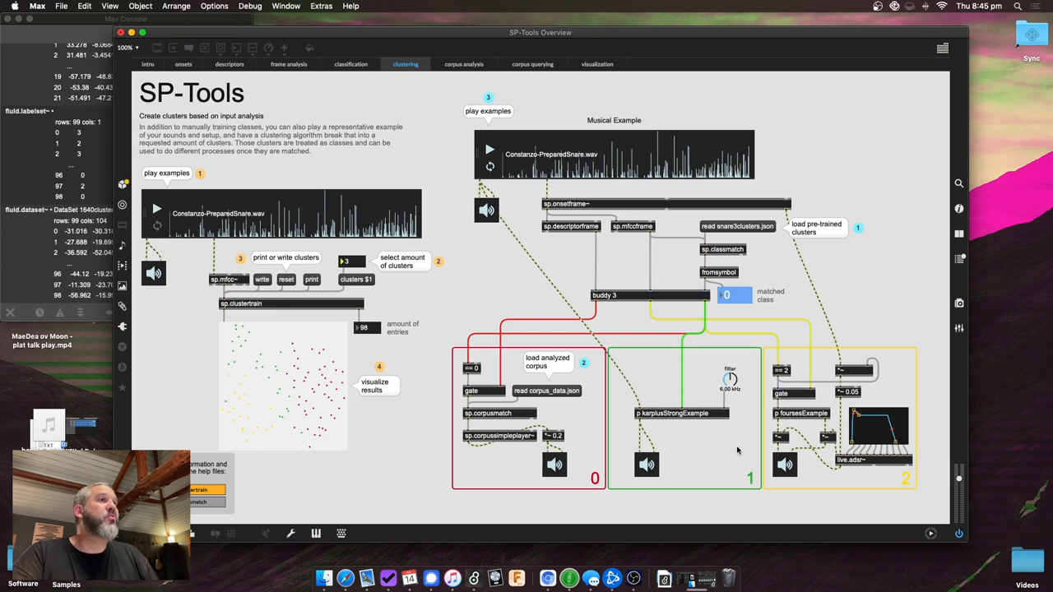
mouse_move(668, 372)
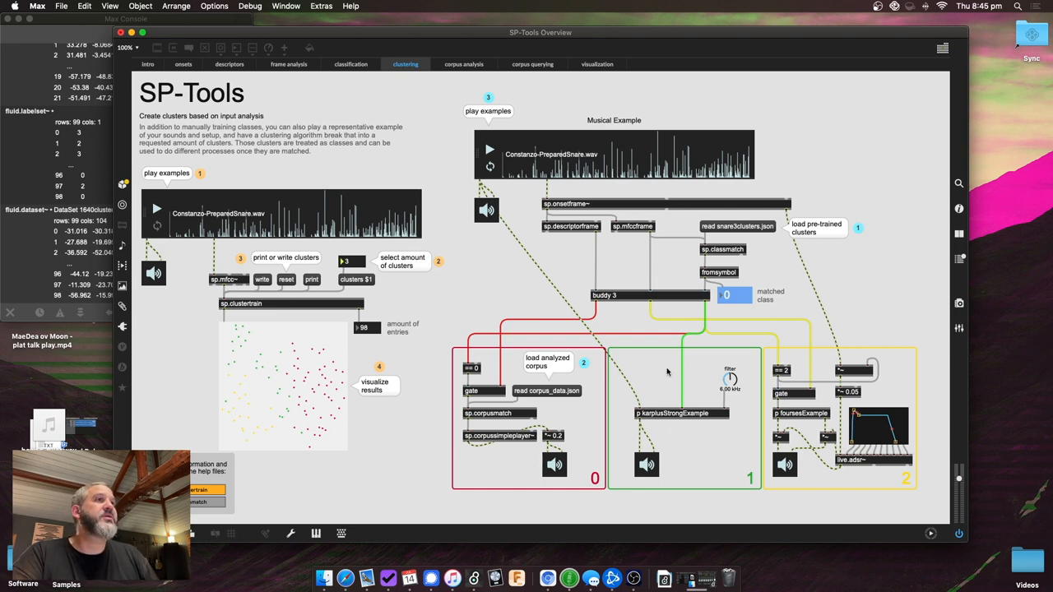
mouse_move(697, 426)
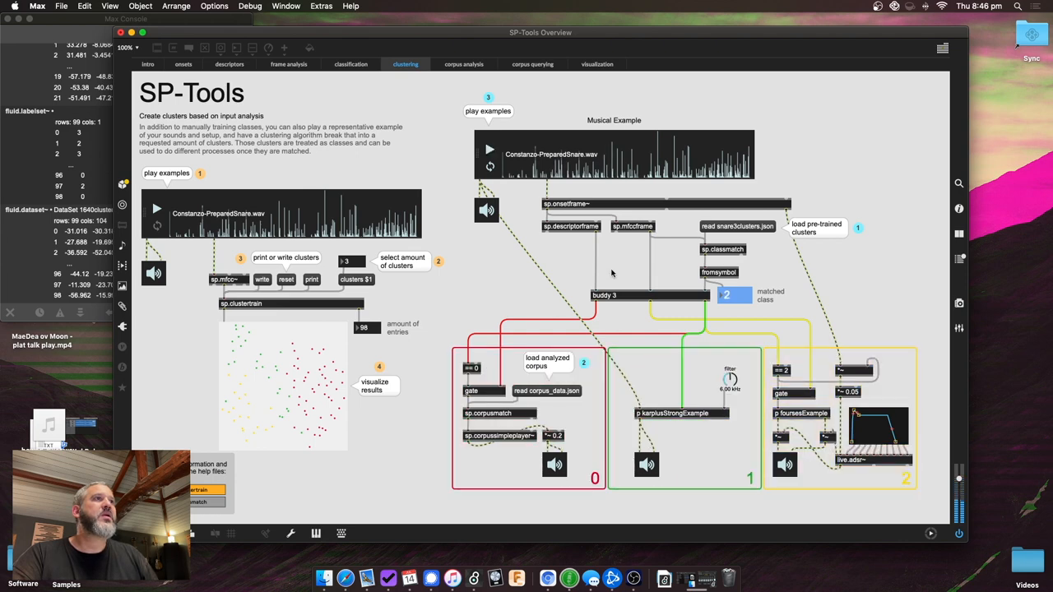
mouse_move(638, 362)
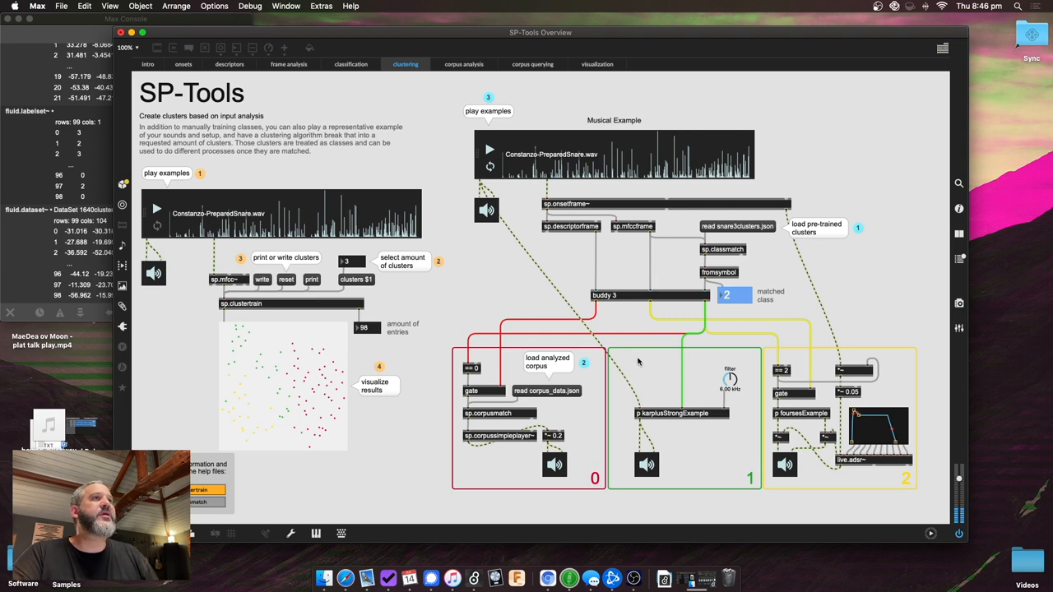
mouse_move(674, 367)
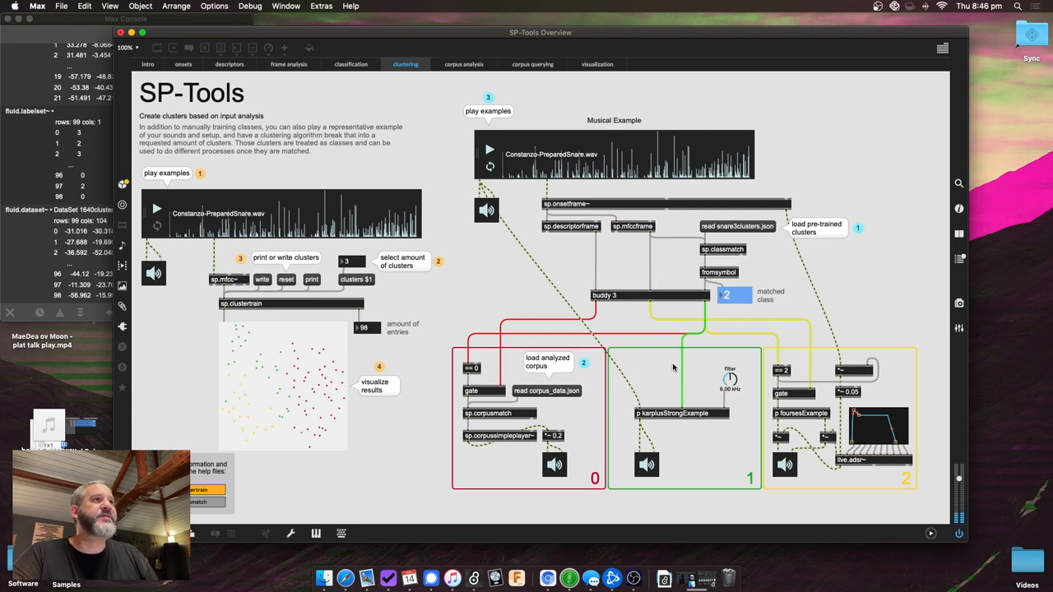
mouse_move(752, 382)
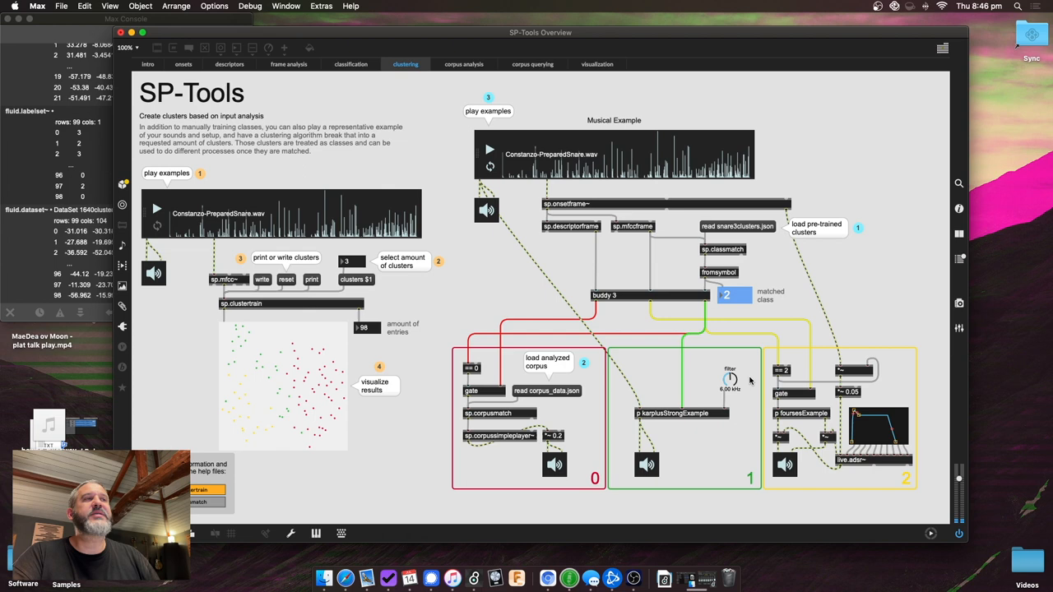
mouse_move(634, 438)
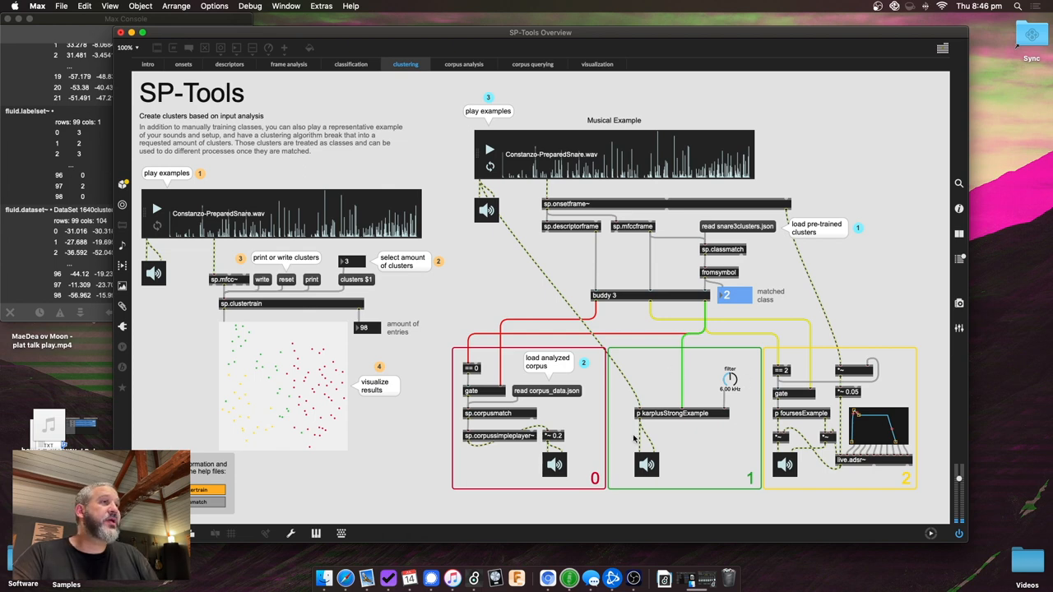
mouse_move(583, 381)
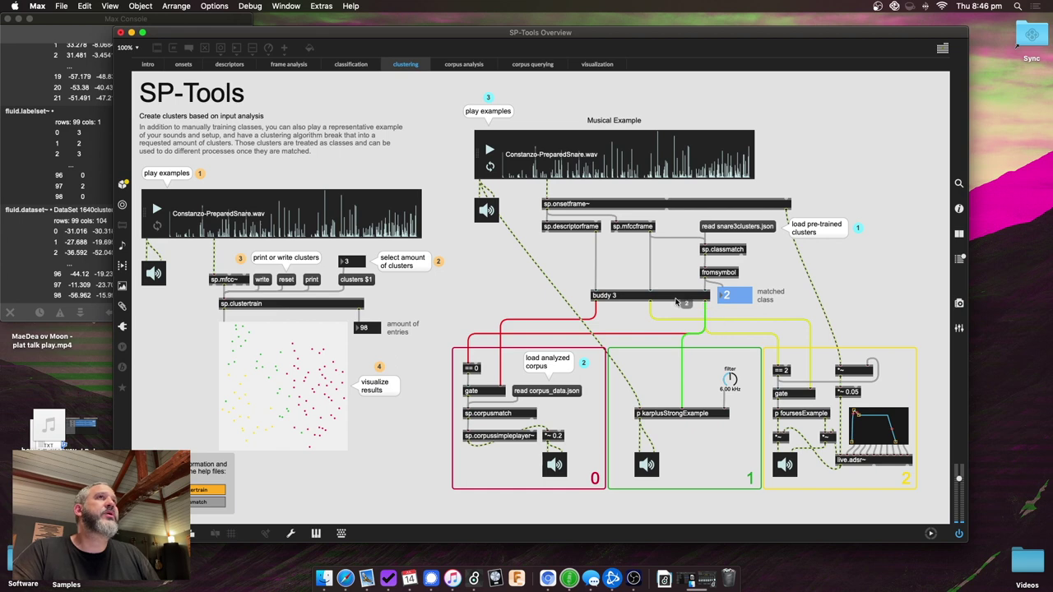
Show the corpus analysis page for building a corpus from a sample folder.
left_click(465, 64)
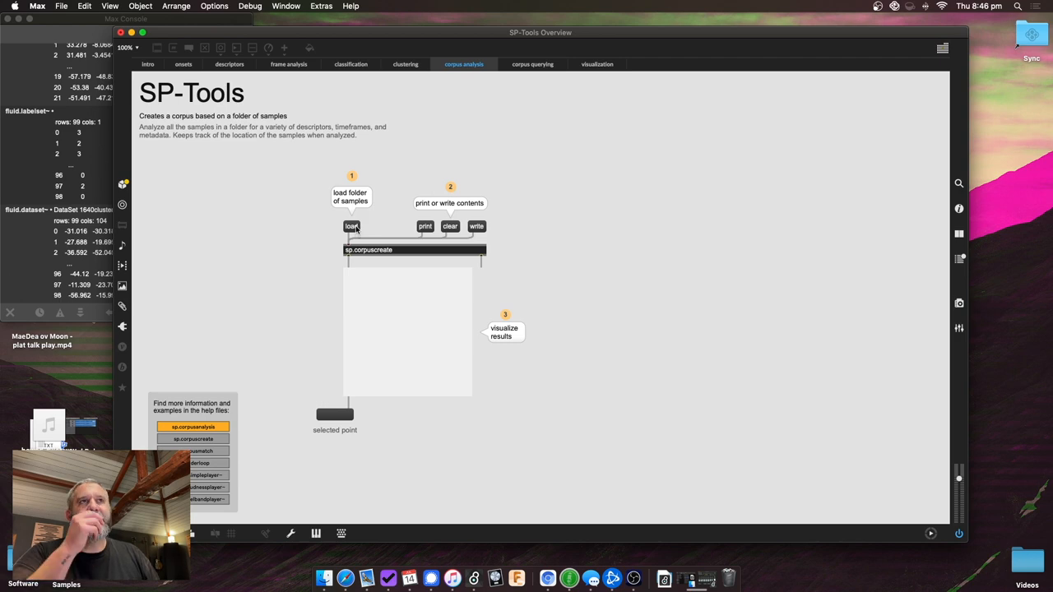
Load the 'Text Library - Small' sample folder and start its batch corpus analysis.
left_click(349, 227)
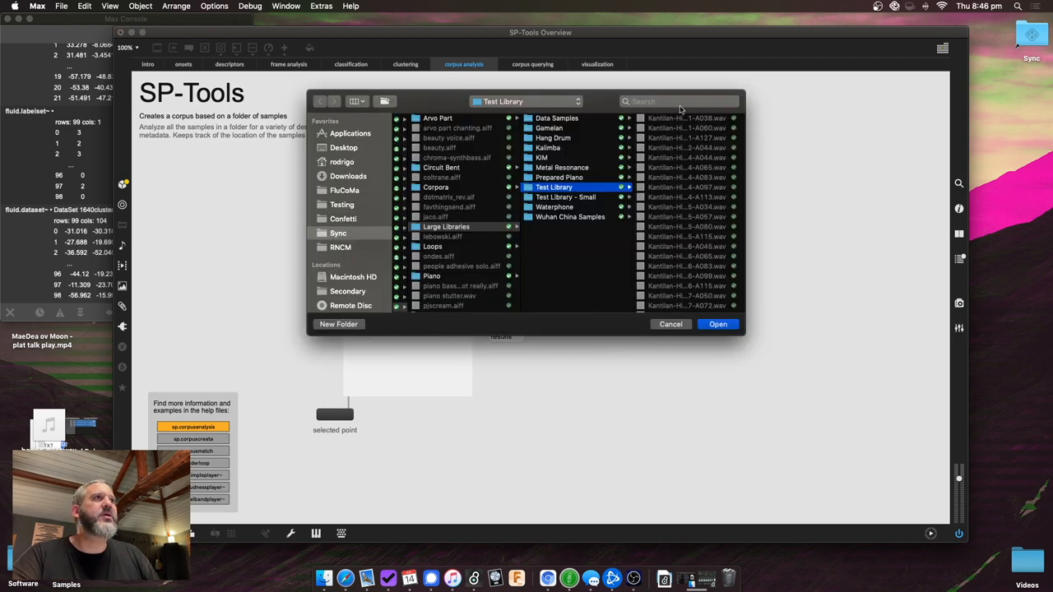
left_click(566, 197)
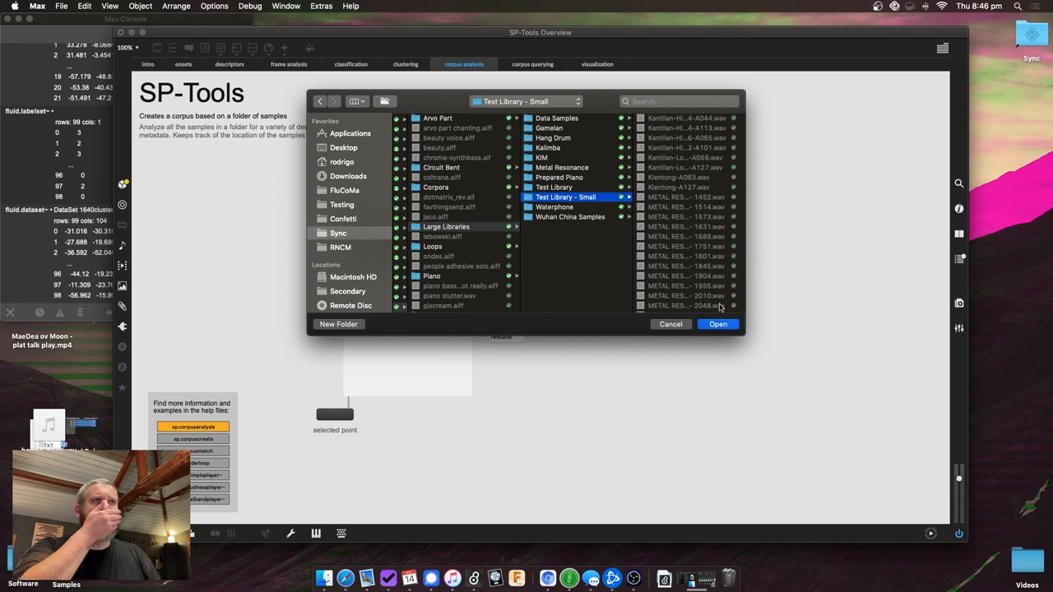
left_click(718, 324)
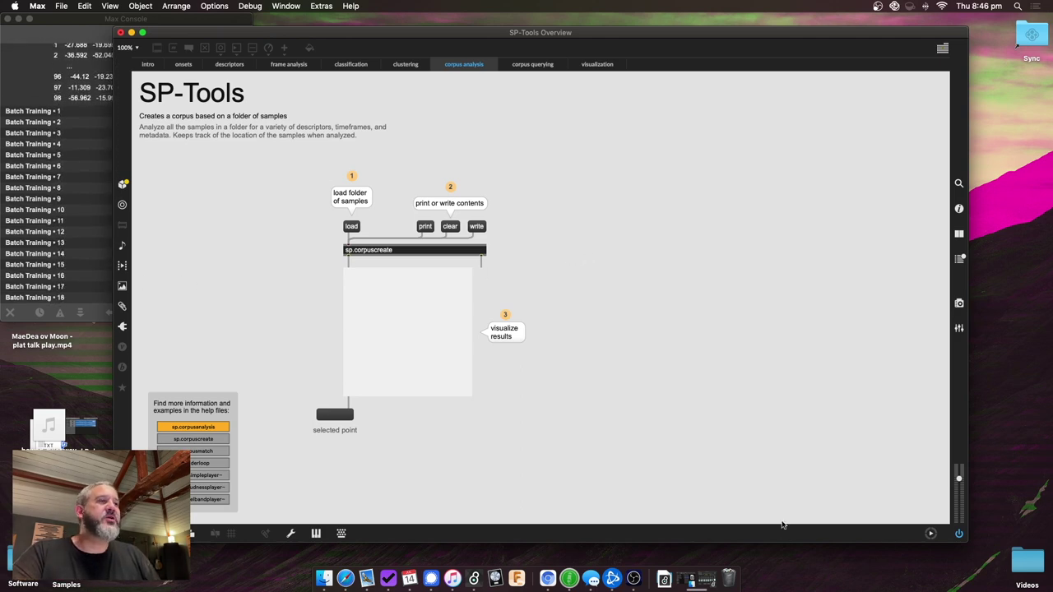
Watch the console as batch training fills the plot, then move to the corpus querying page.
scroll("down", 3)
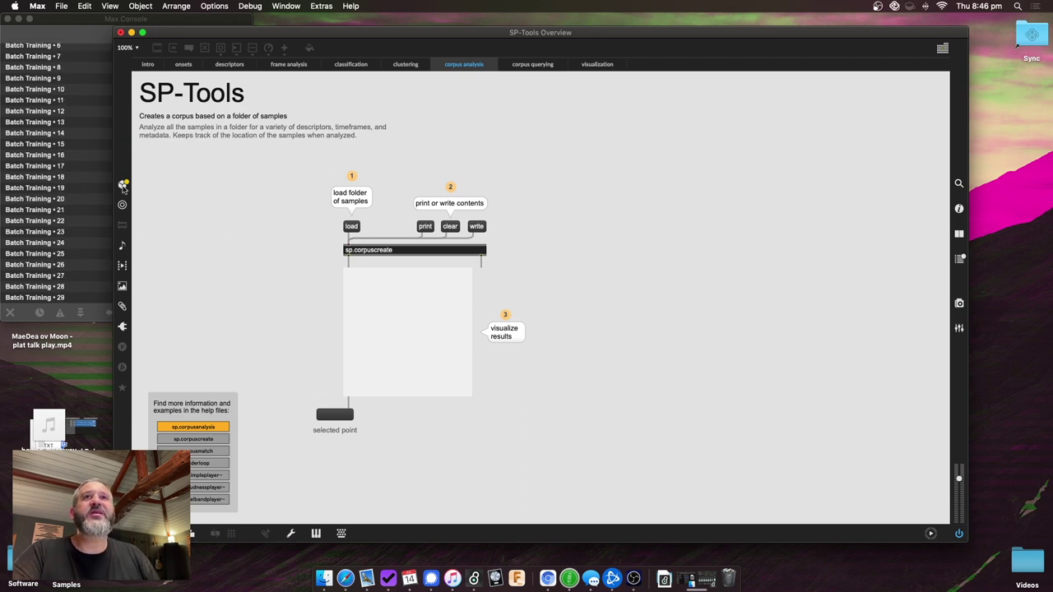
scroll("down", 3)
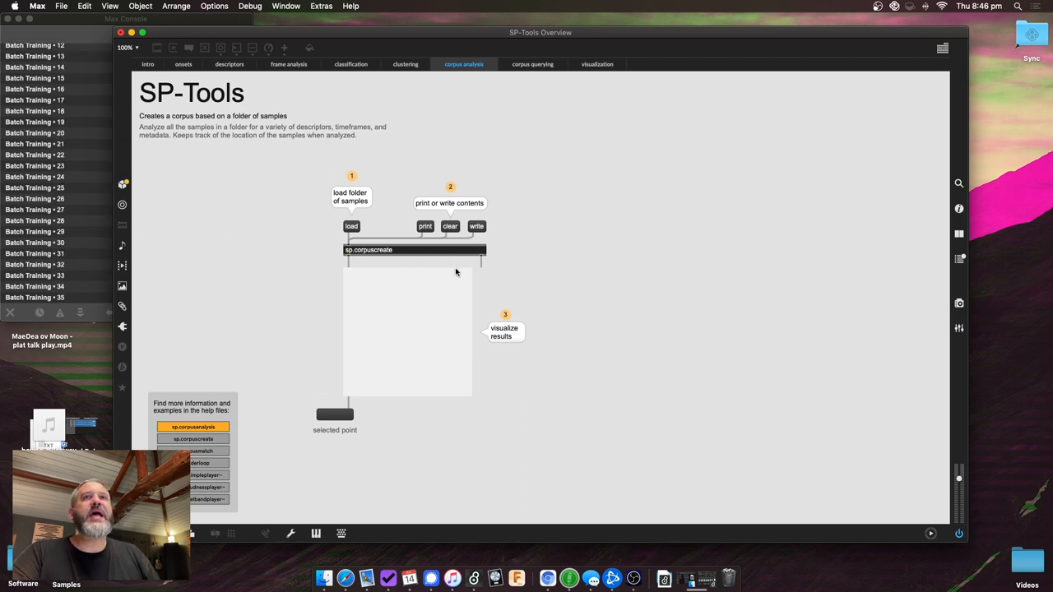
scroll("down", 3)
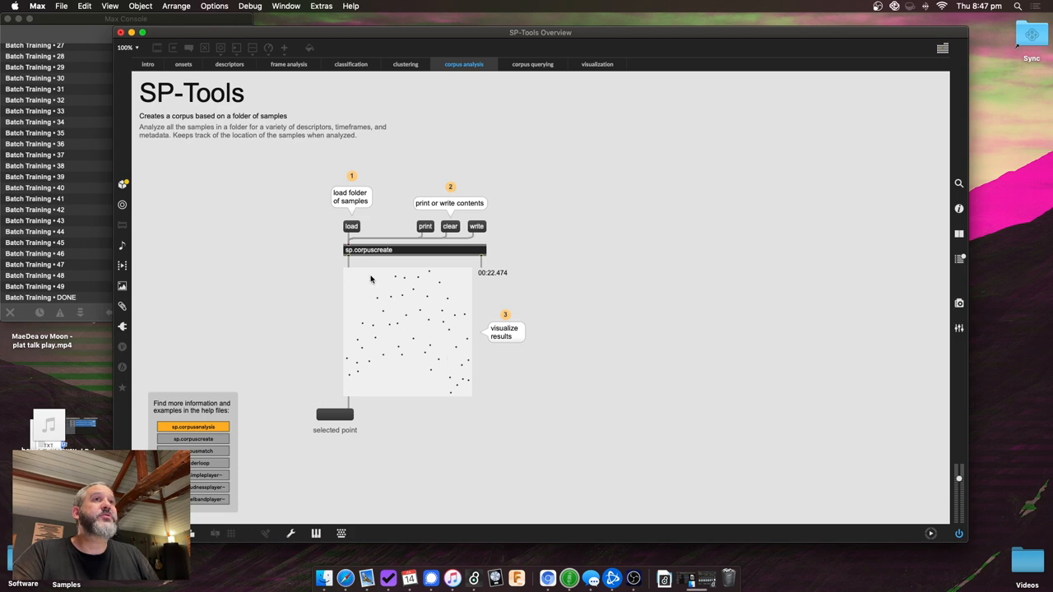
left_click(425, 227)
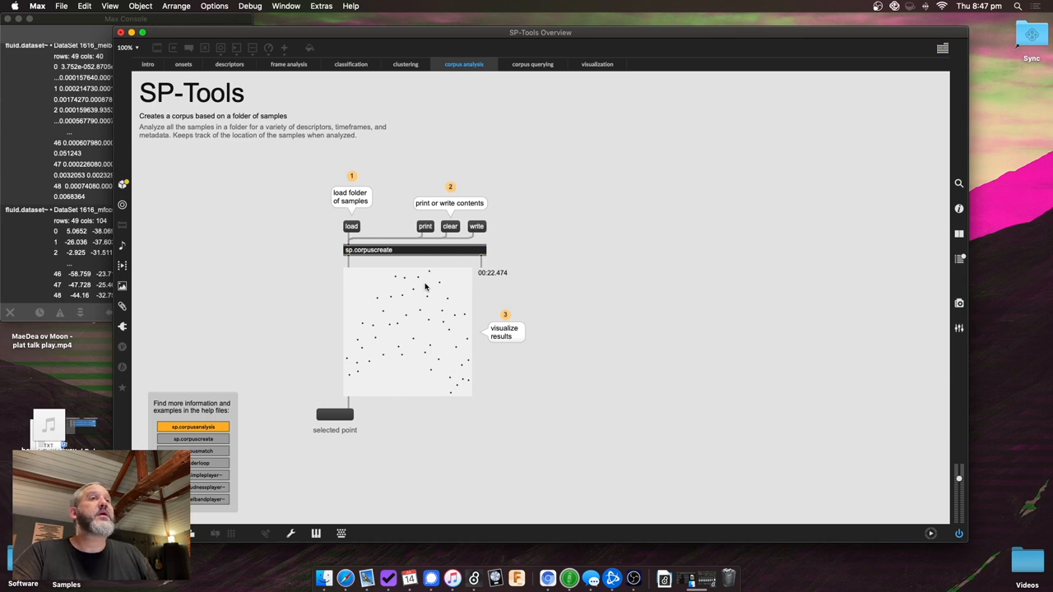
left_click(533, 64)
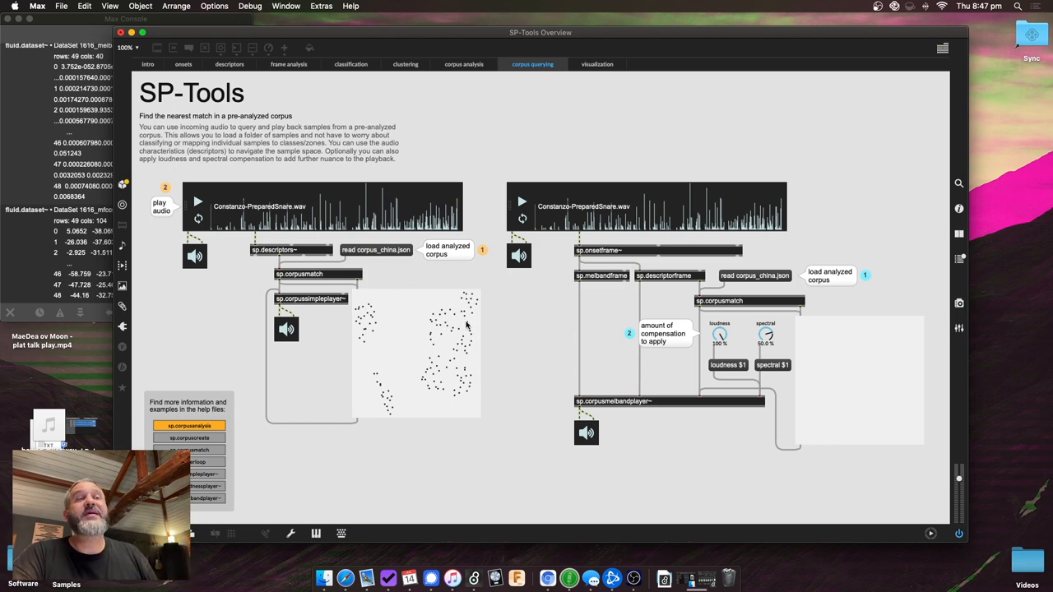
mouse_move(385, 339)
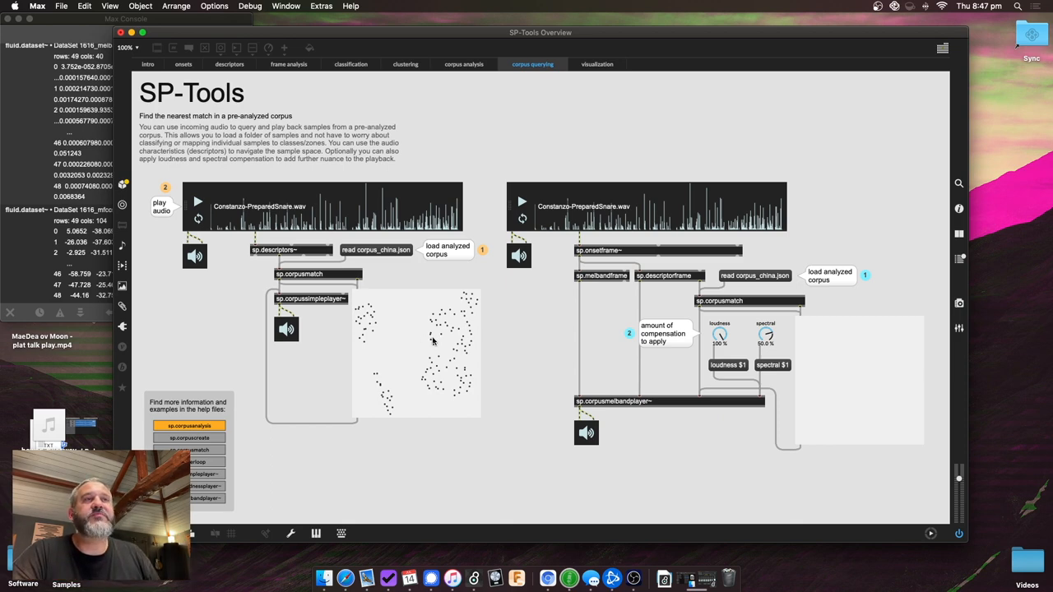
mouse_move(526, 375)
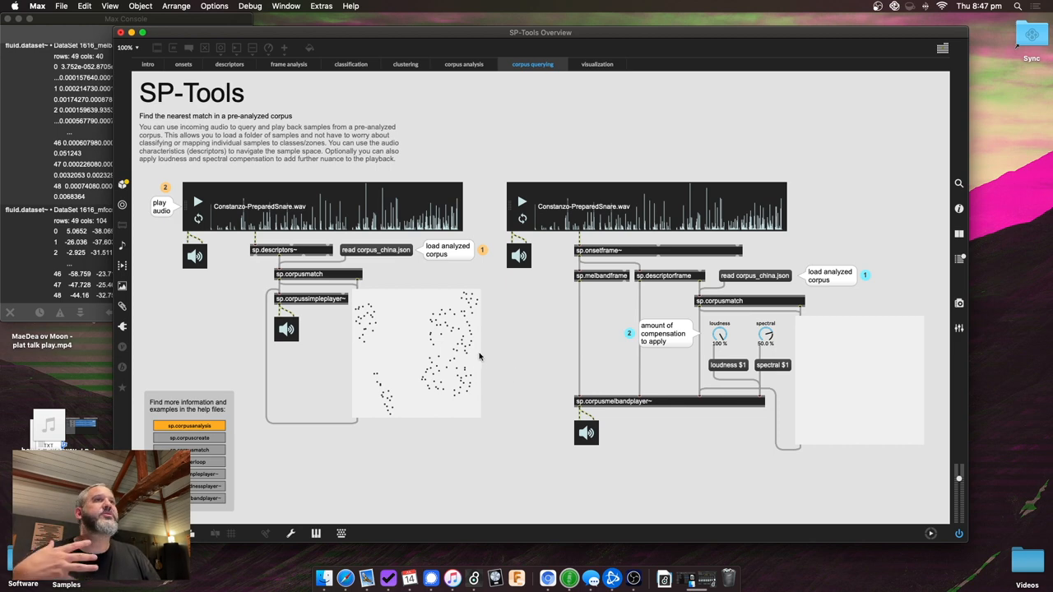
mouse_move(366, 287)
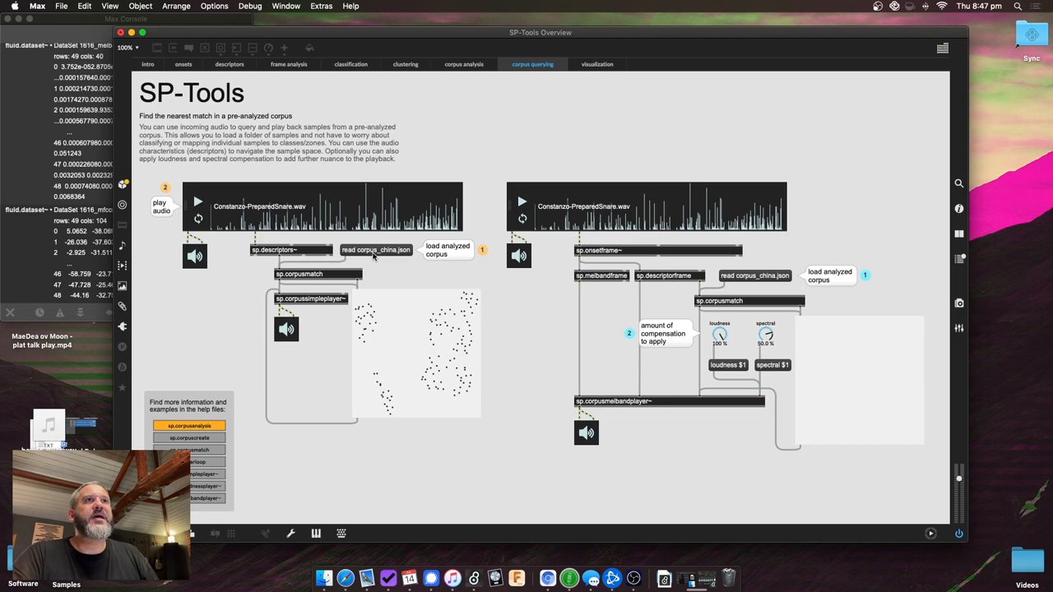
mouse_move(428, 280)
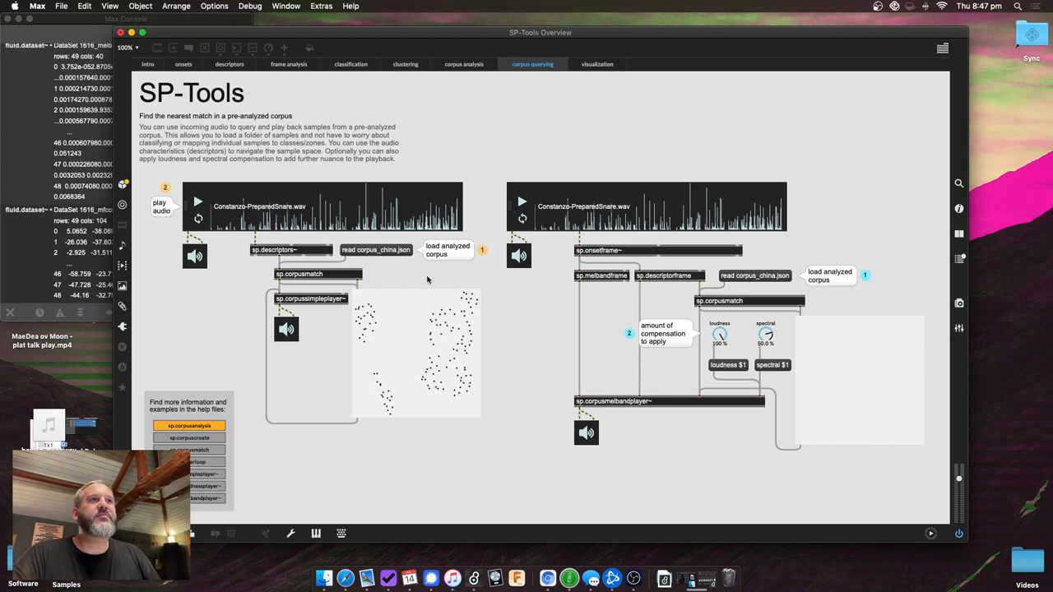
mouse_move(382, 267)
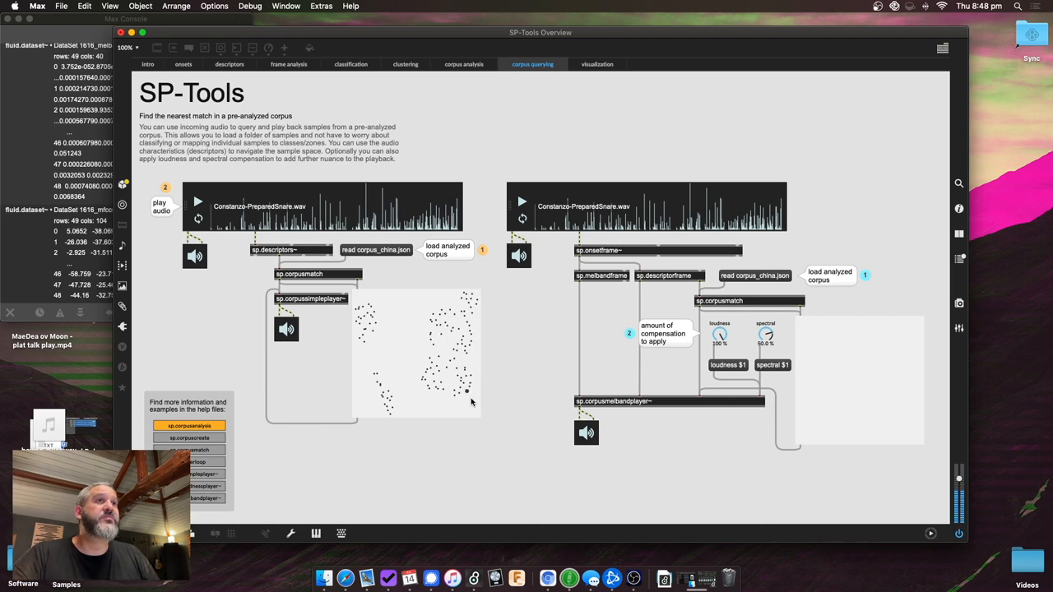
mouse_move(469, 305)
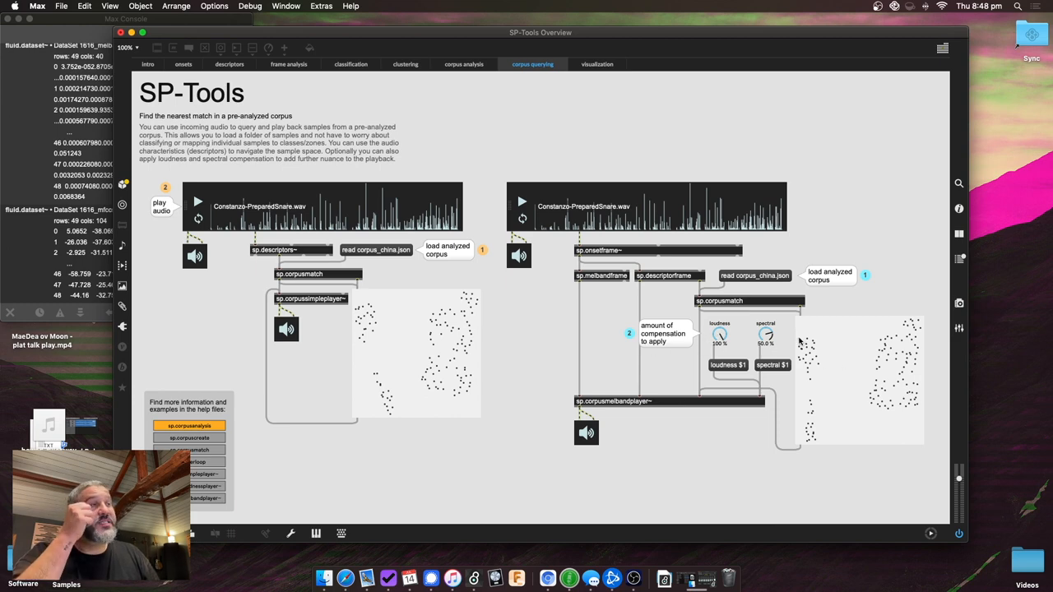
mouse_move(761, 329)
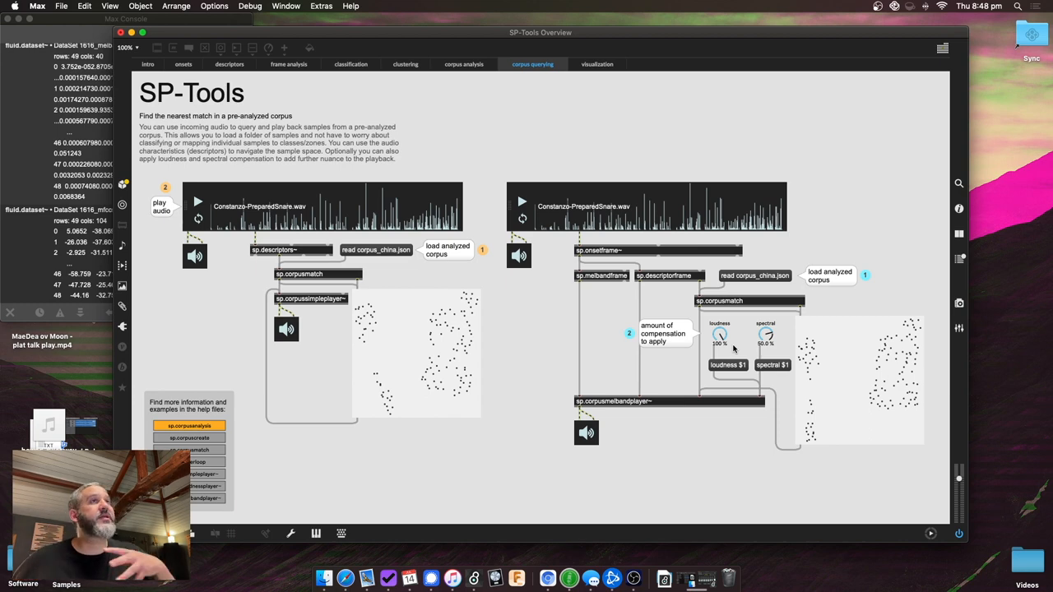
mouse_move(777, 230)
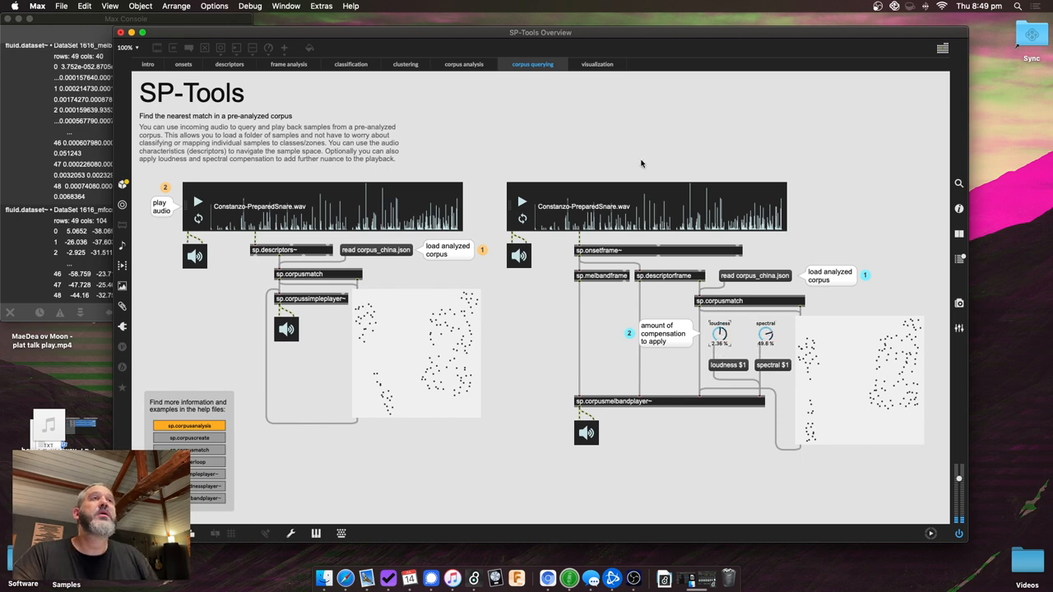
Go to the visualization page and start the example audio so point 28's descriptor trace is drawn.
left_click(596, 64)
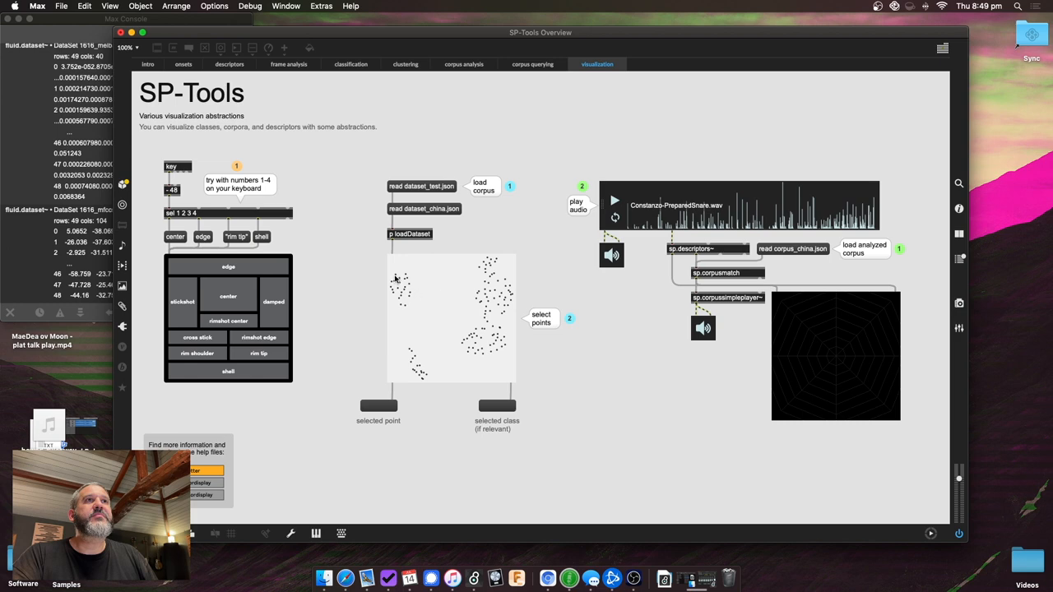
left_click(484, 311)
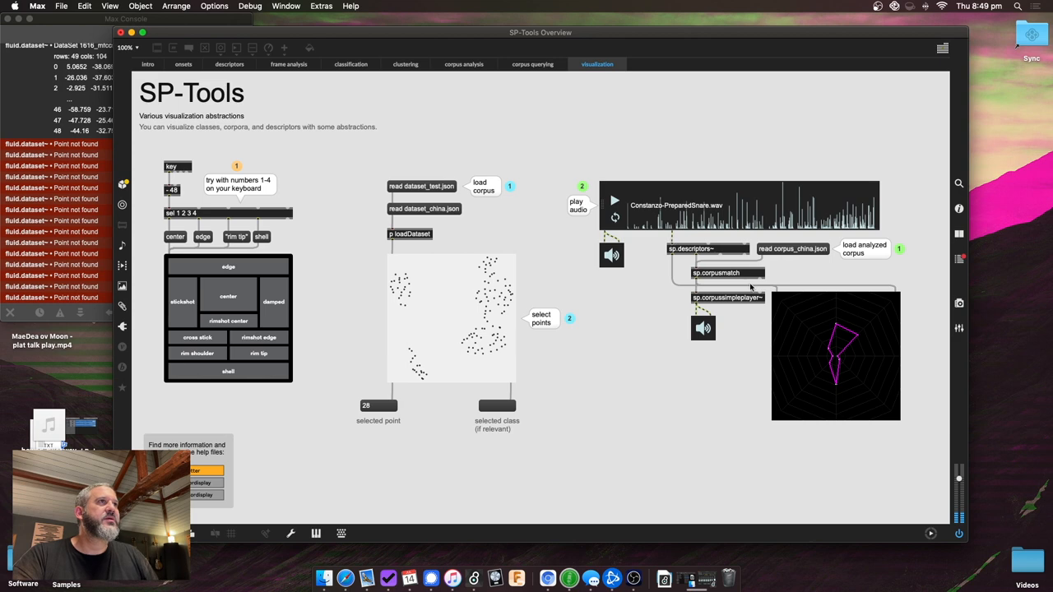
mouse_move(831, 305)
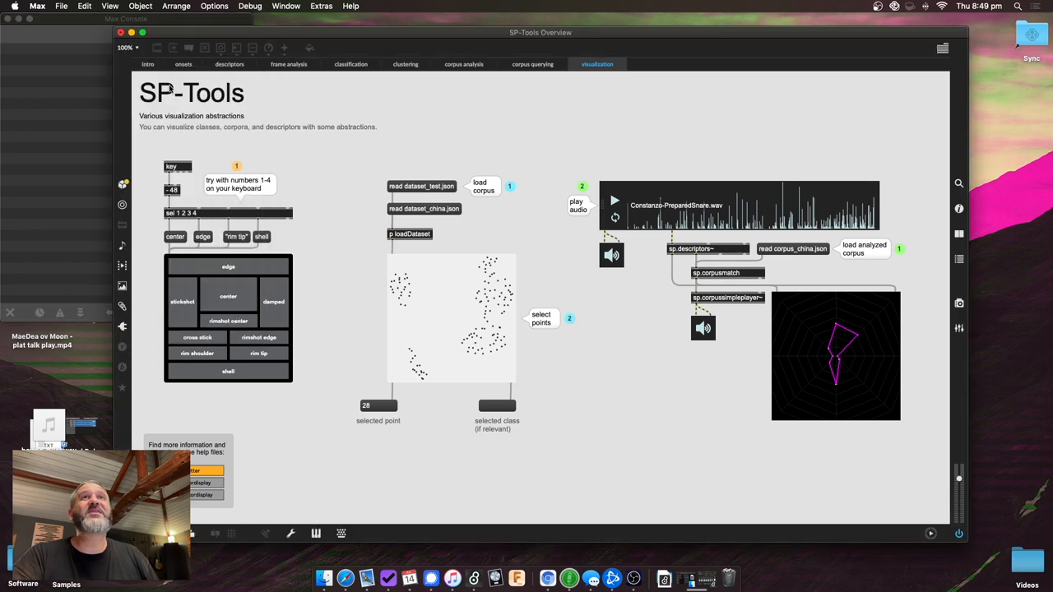
Return to the intro page showing the SP-Tools description and categorized helpfiles browser.
left_click(144, 64)
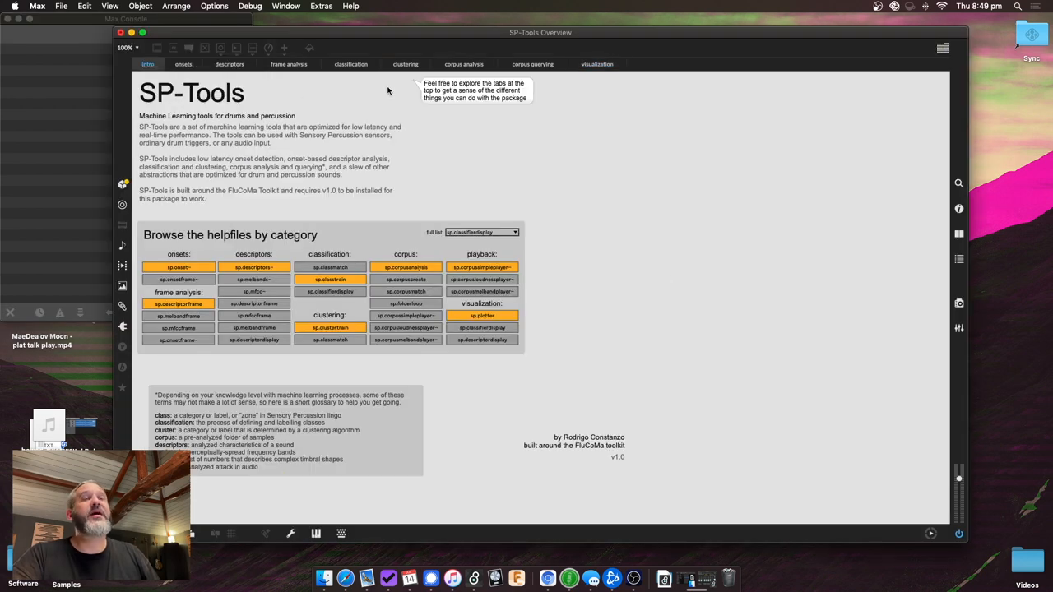
mouse_move(507, 247)
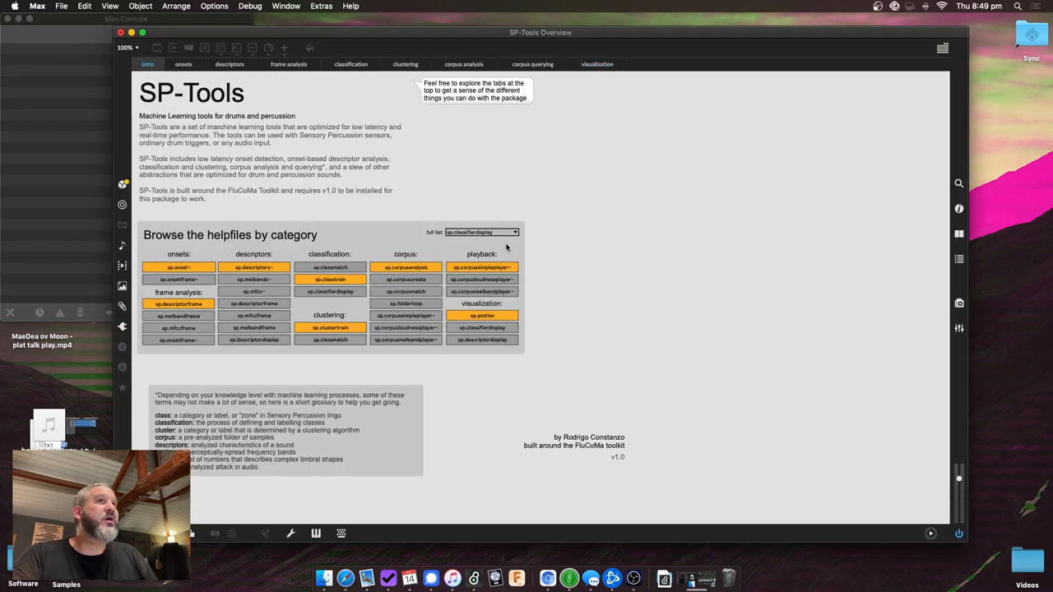
mouse_move(573, 281)
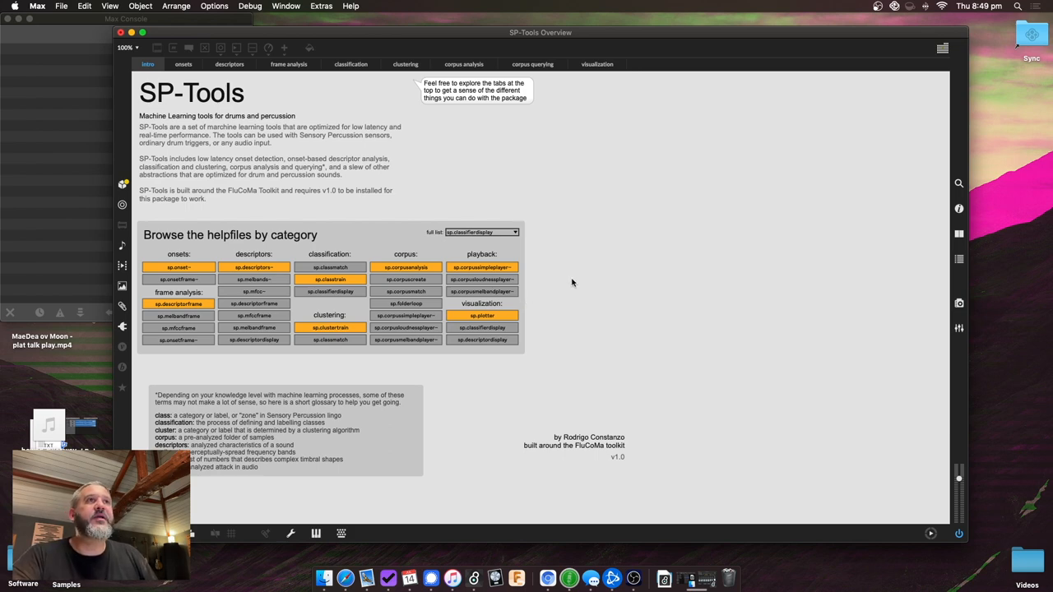
mouse_move(415, 267)
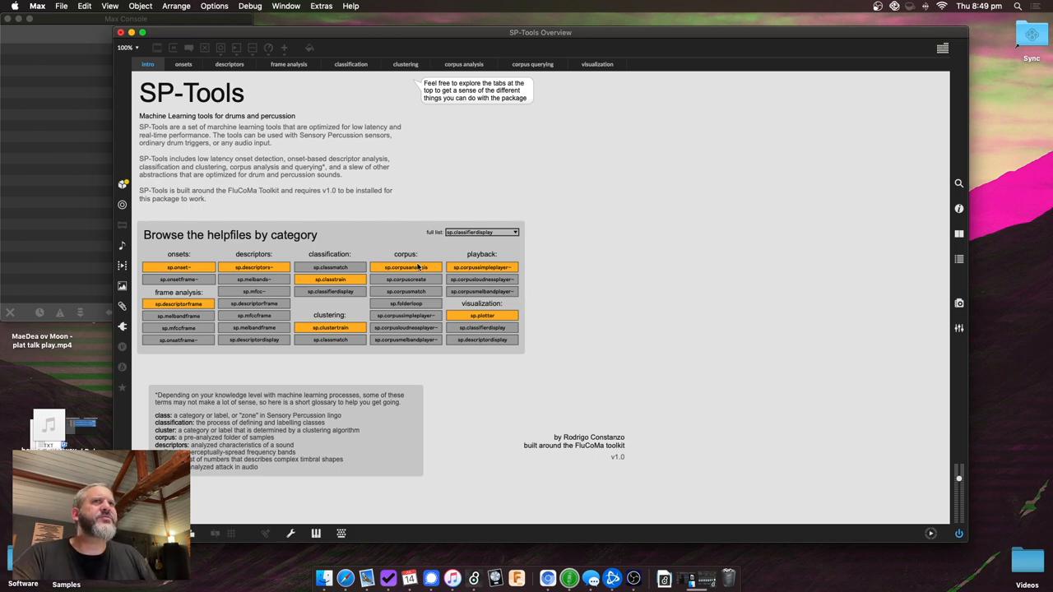